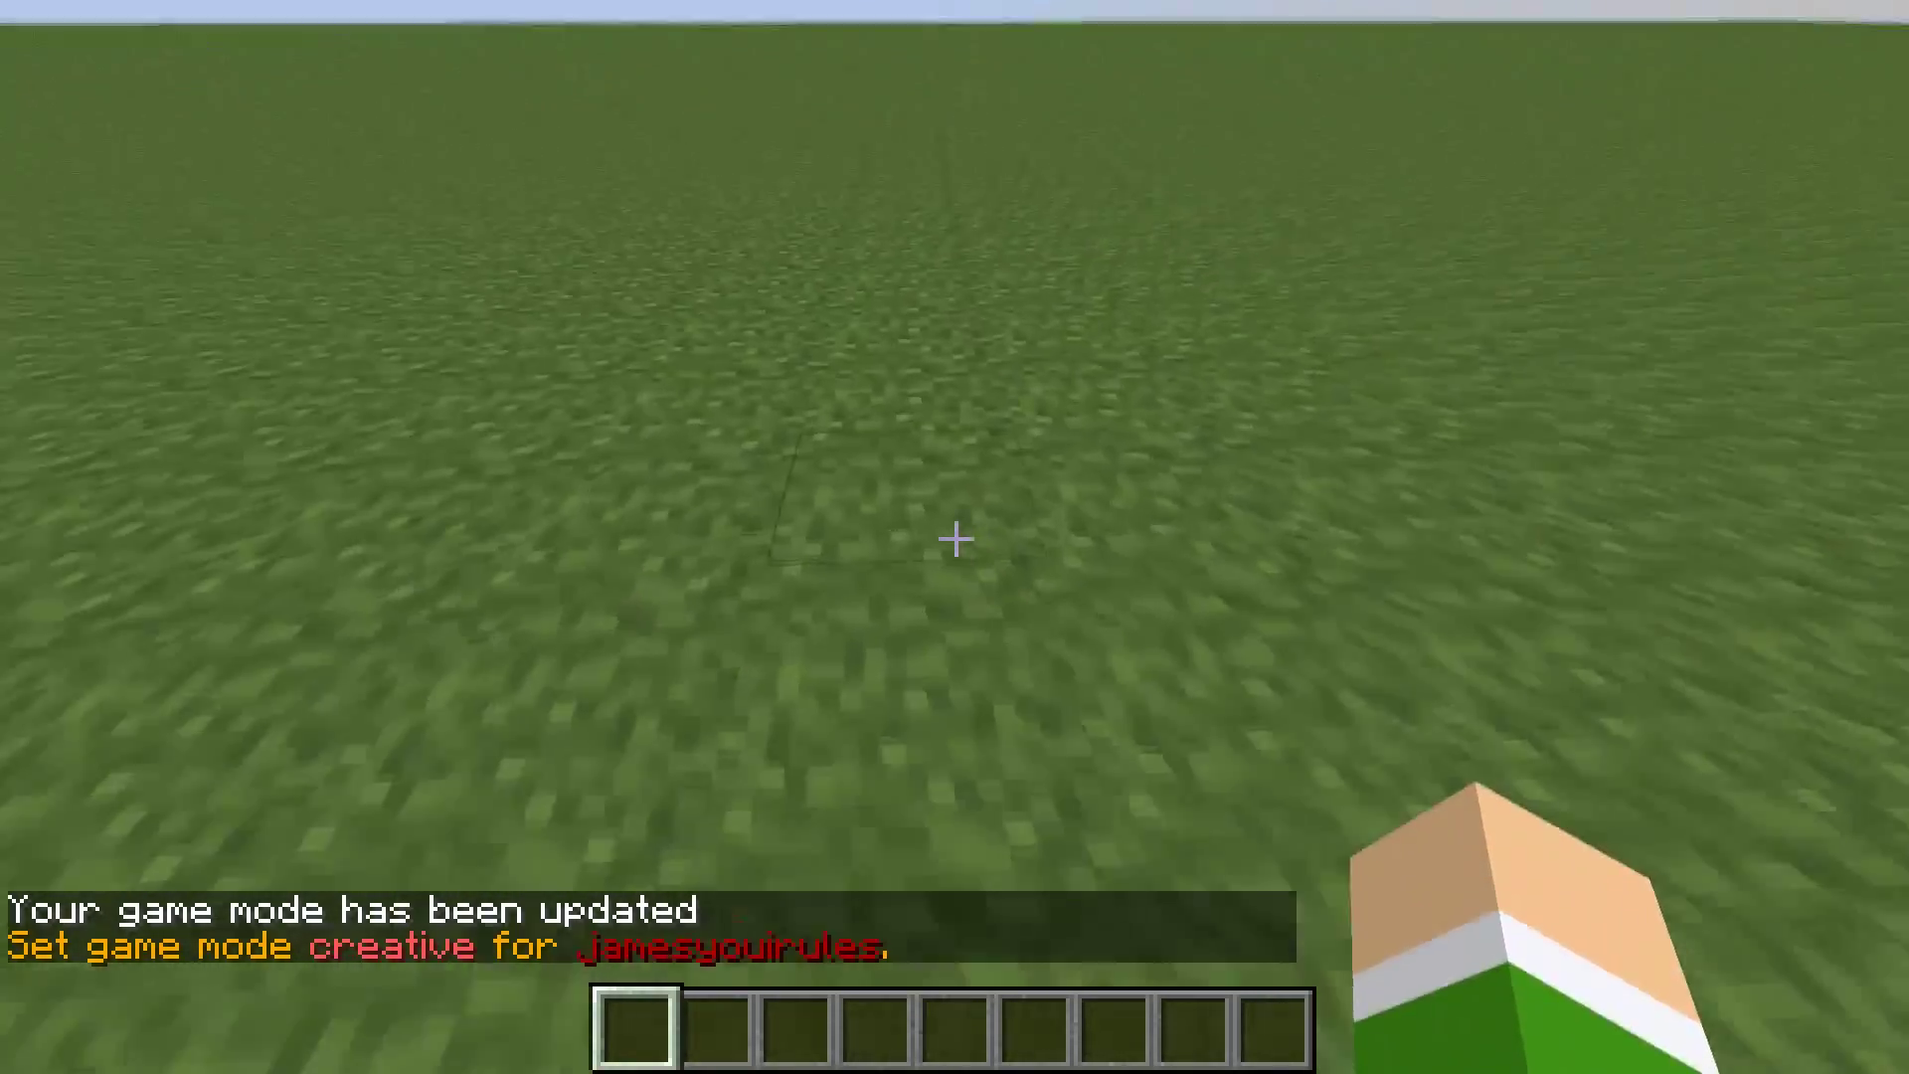
Step: Grab stone blocks from the creative inventory to build the cube
{"action": "key", "text": "e"}
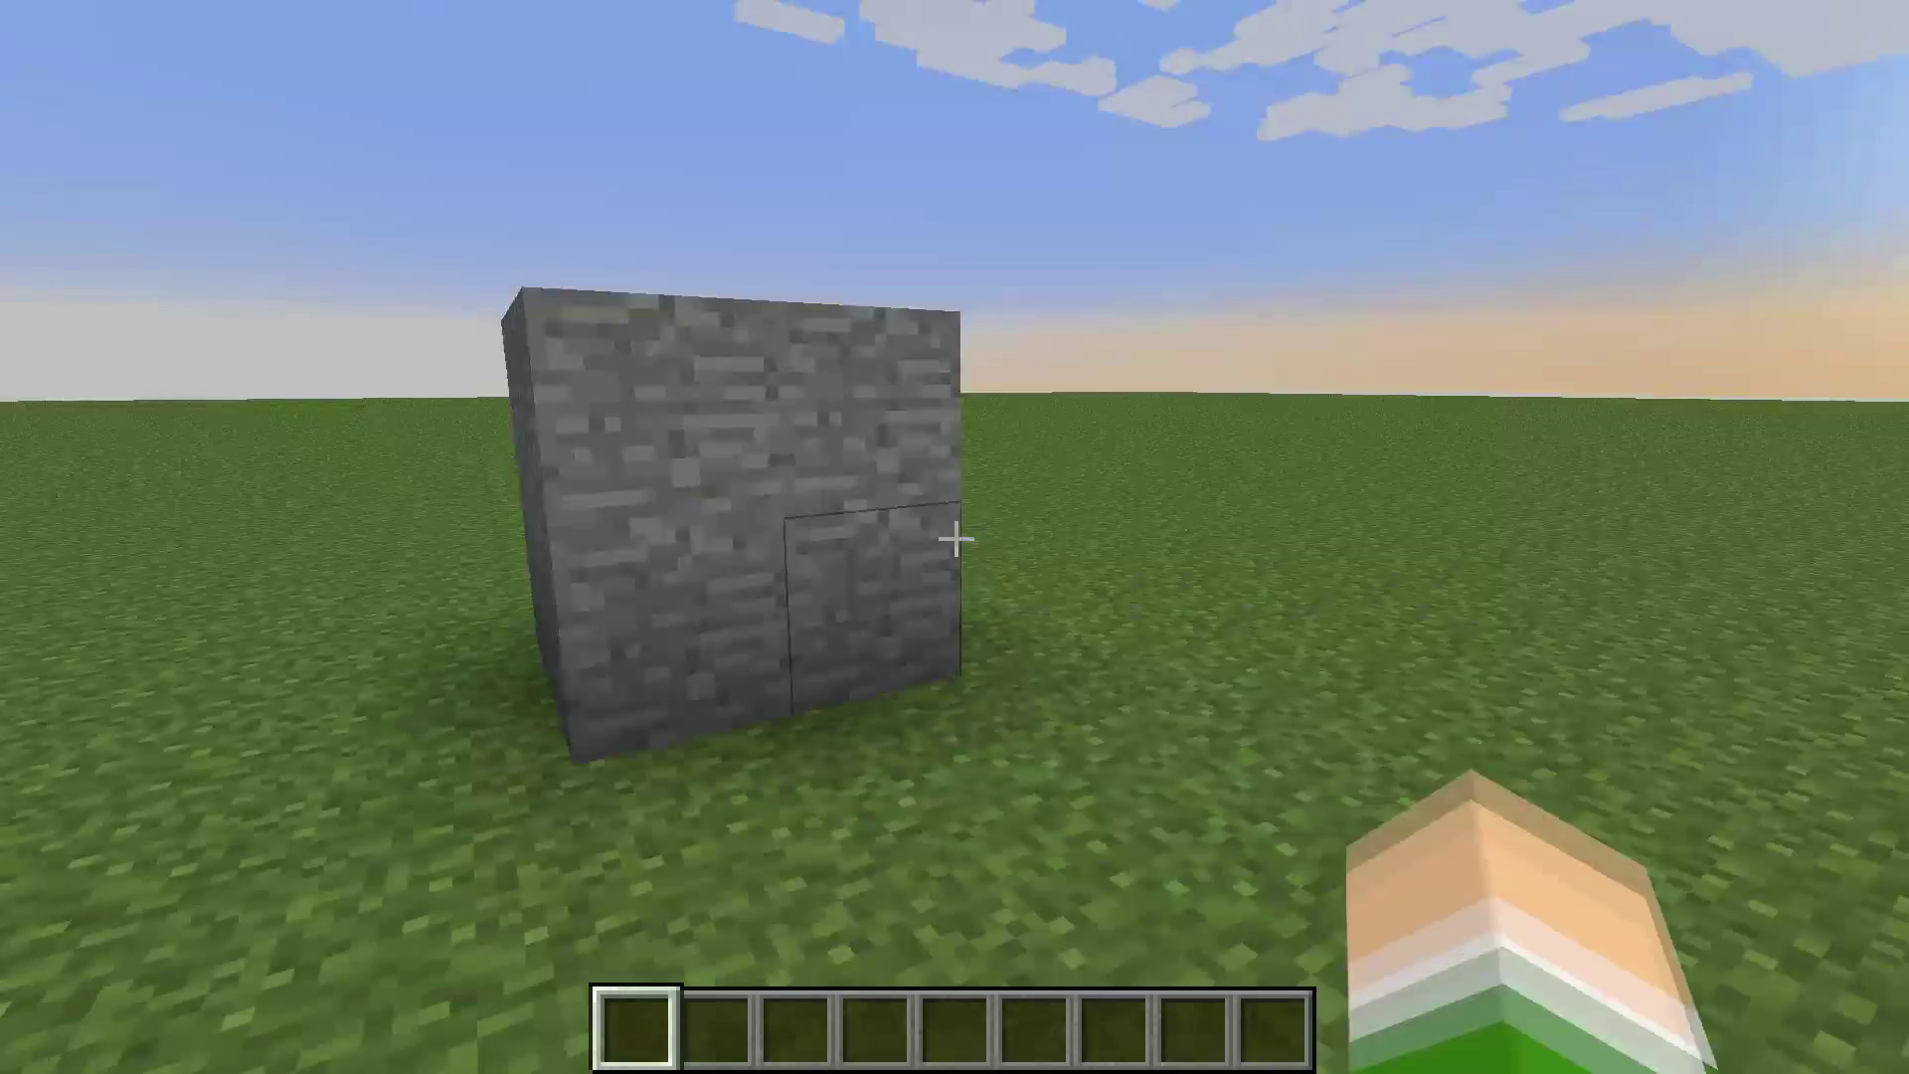
{"action": "mouse_move", "coordinate": [954, 537]}
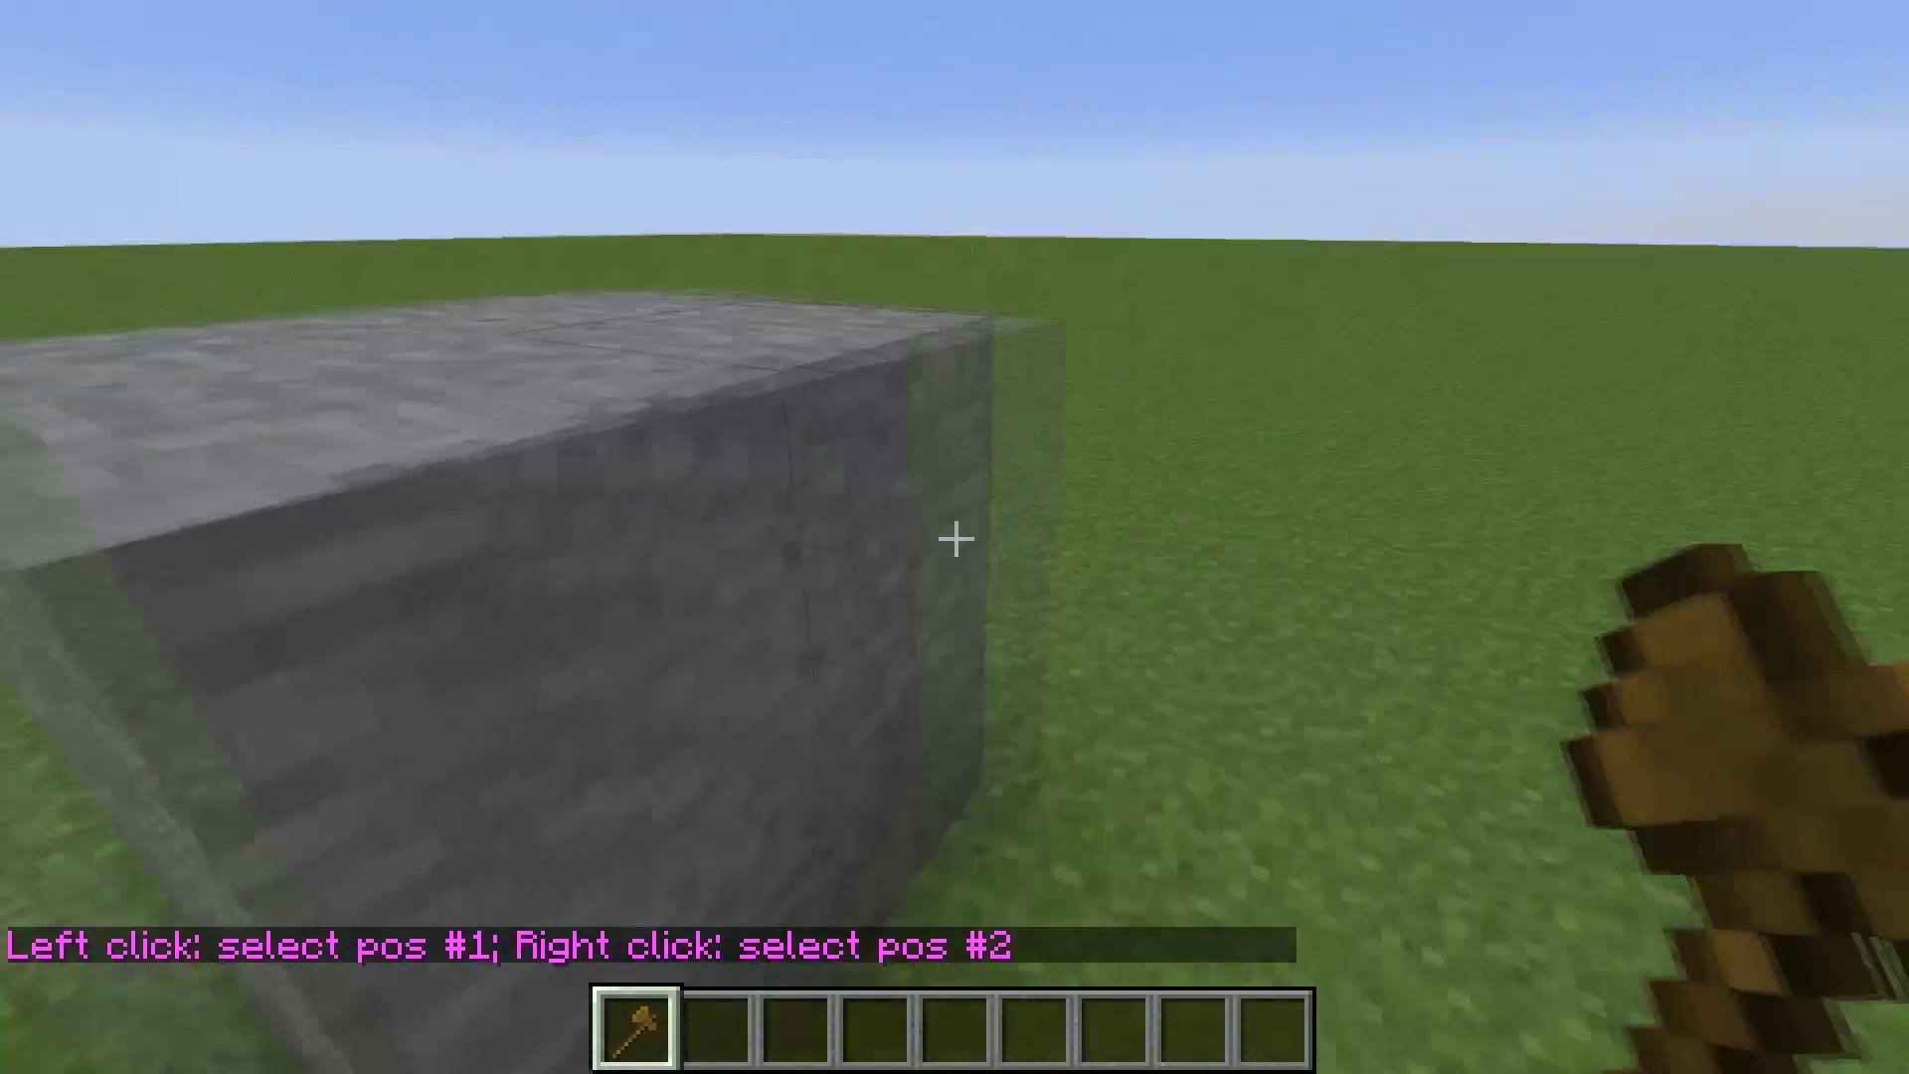
Step: With the wooden axe, set a corner of the selection on the stone cube
{"action": "key", "text": "e"}
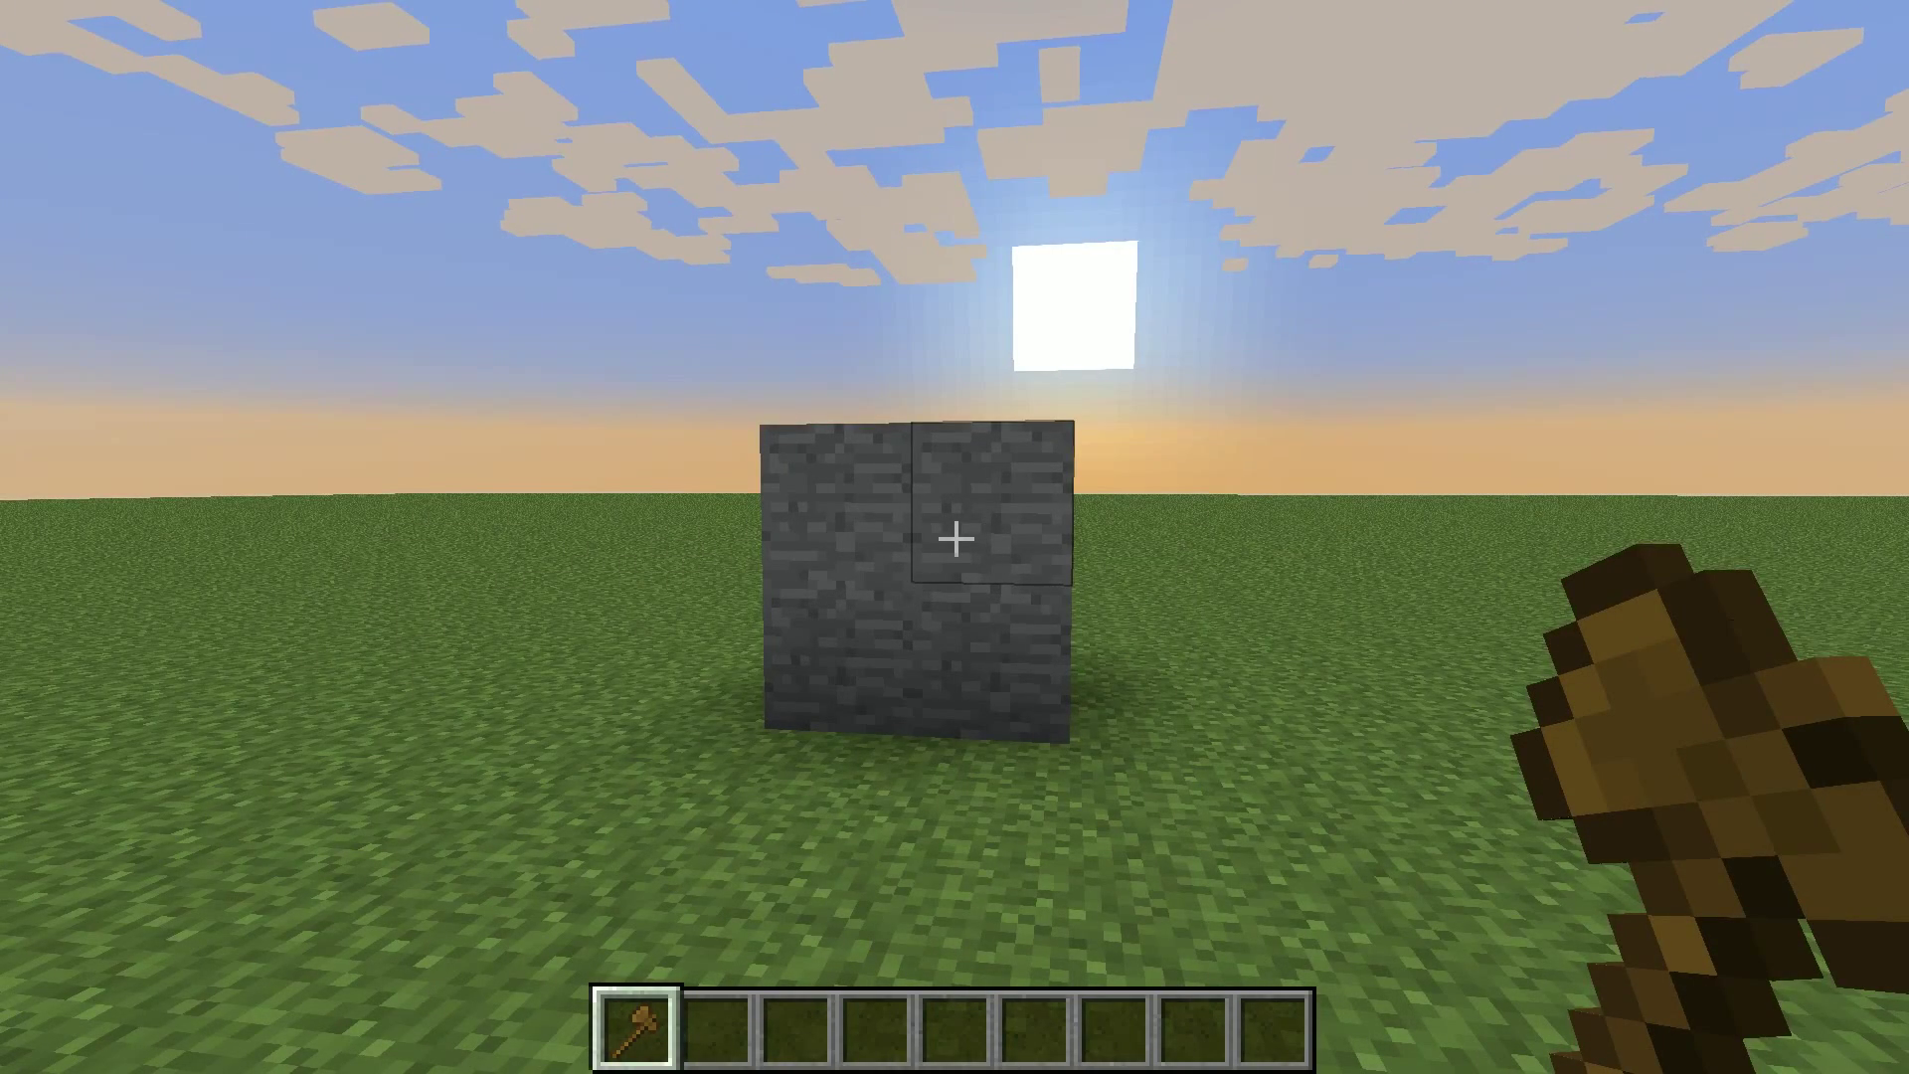
{"action": "left_click", "coordinate": [953, 541]}
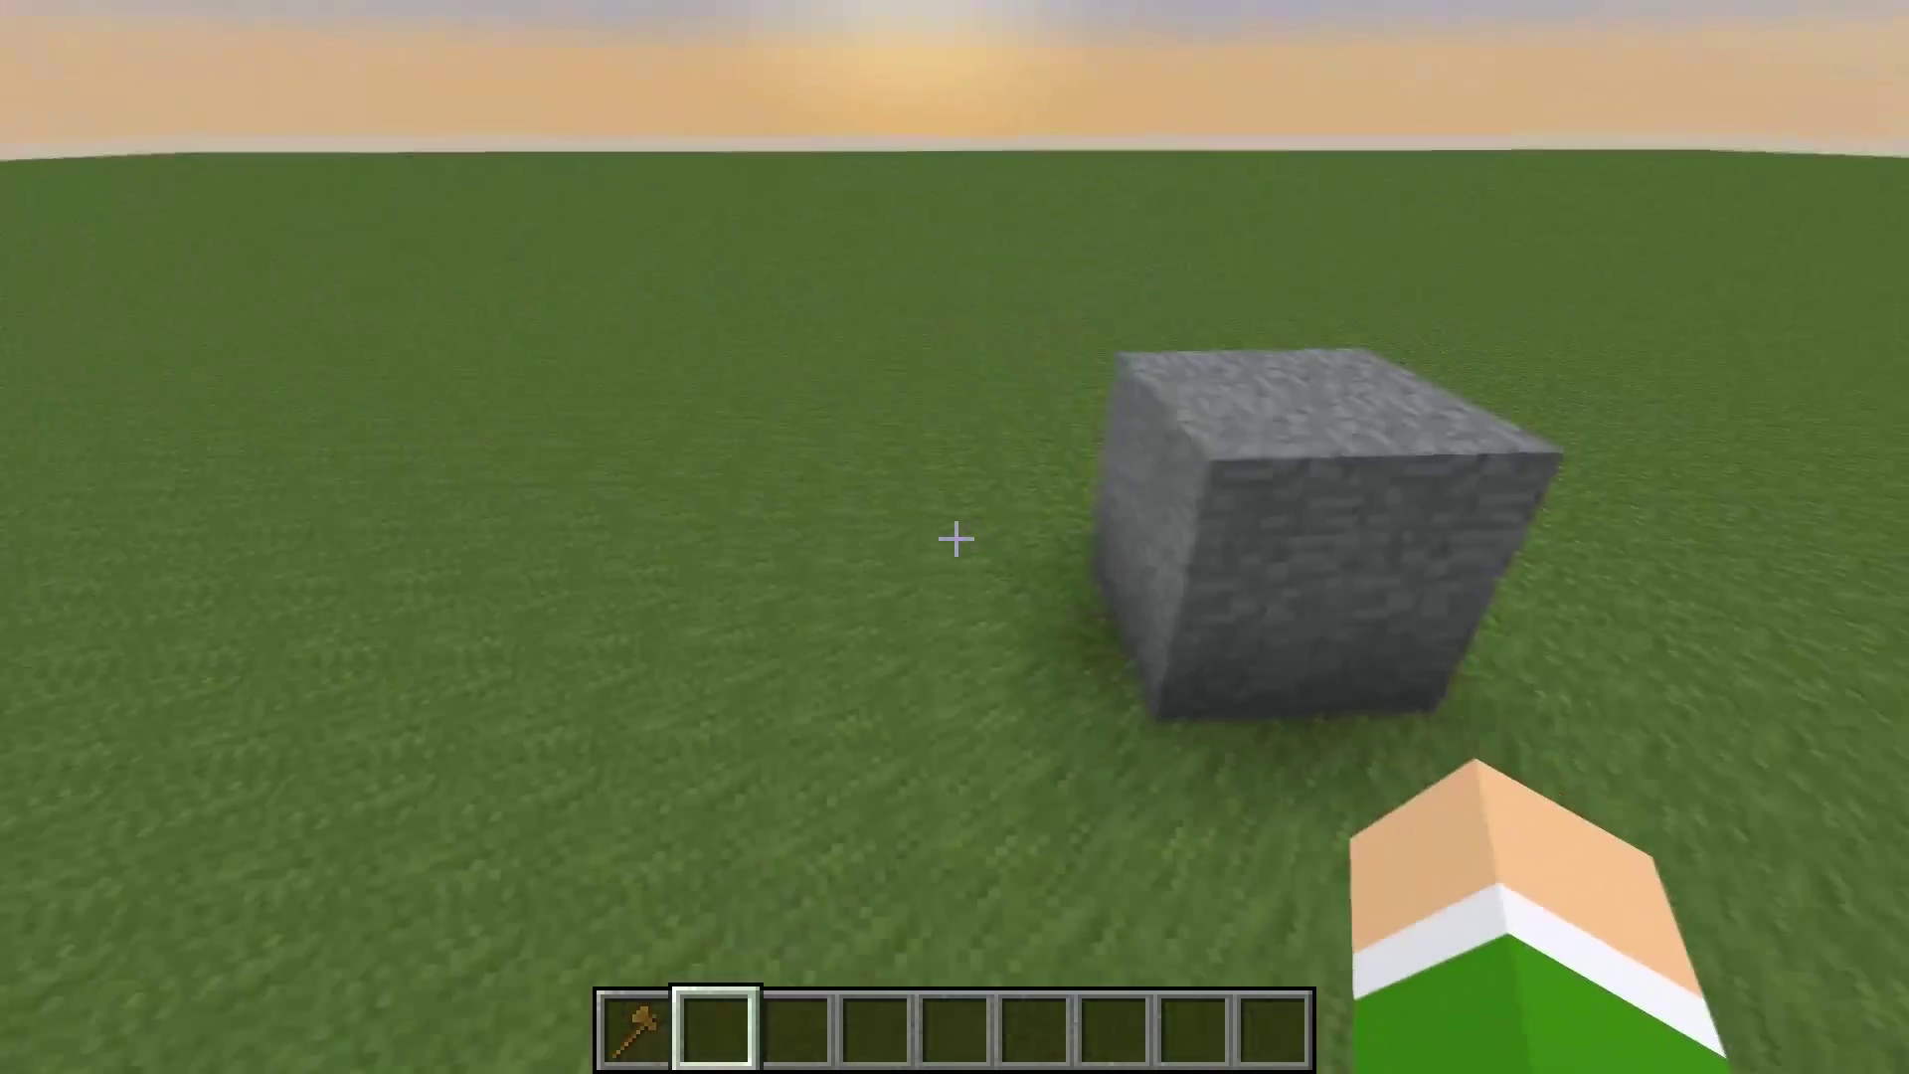
{"action": "mouse_move", "coordinate": [954, 537]}
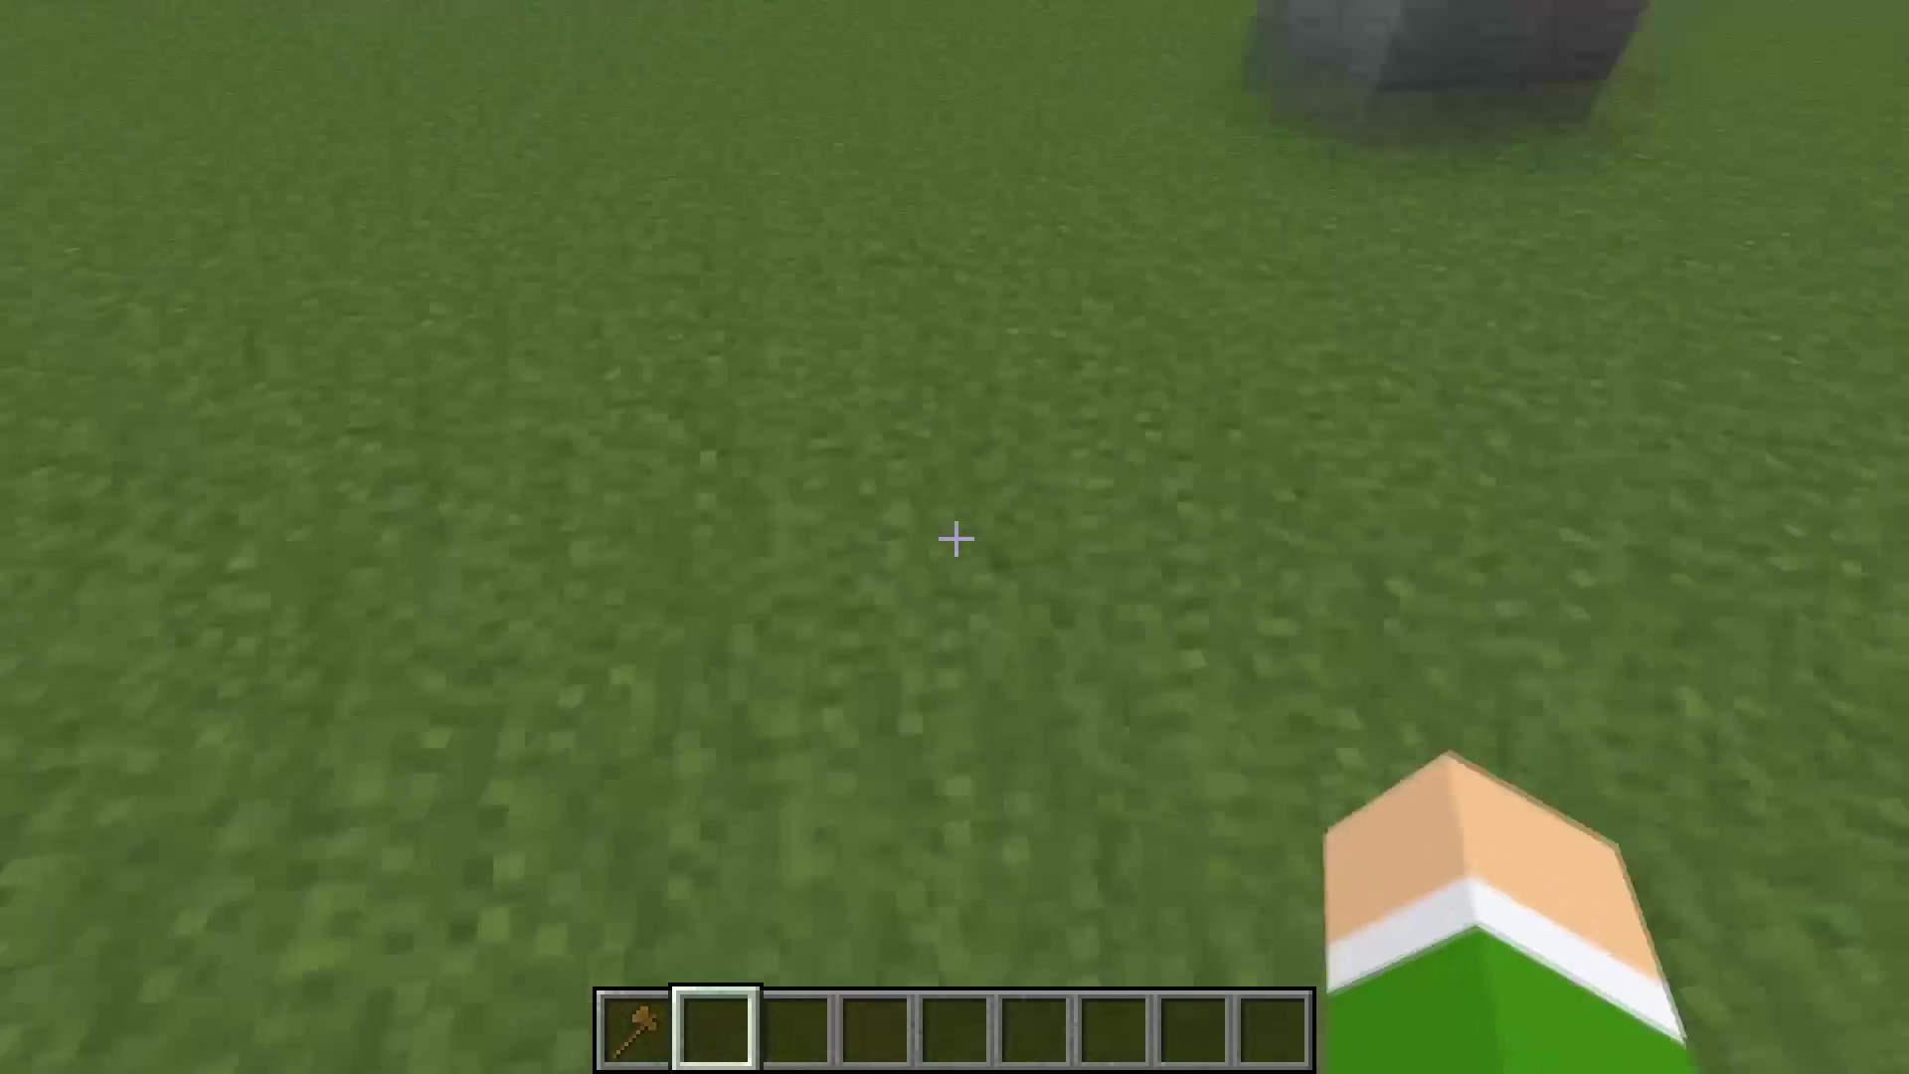
{"action": "mouse_move", "coordinate": [954, 539]}
{"action": "type", "text": "//copy"}
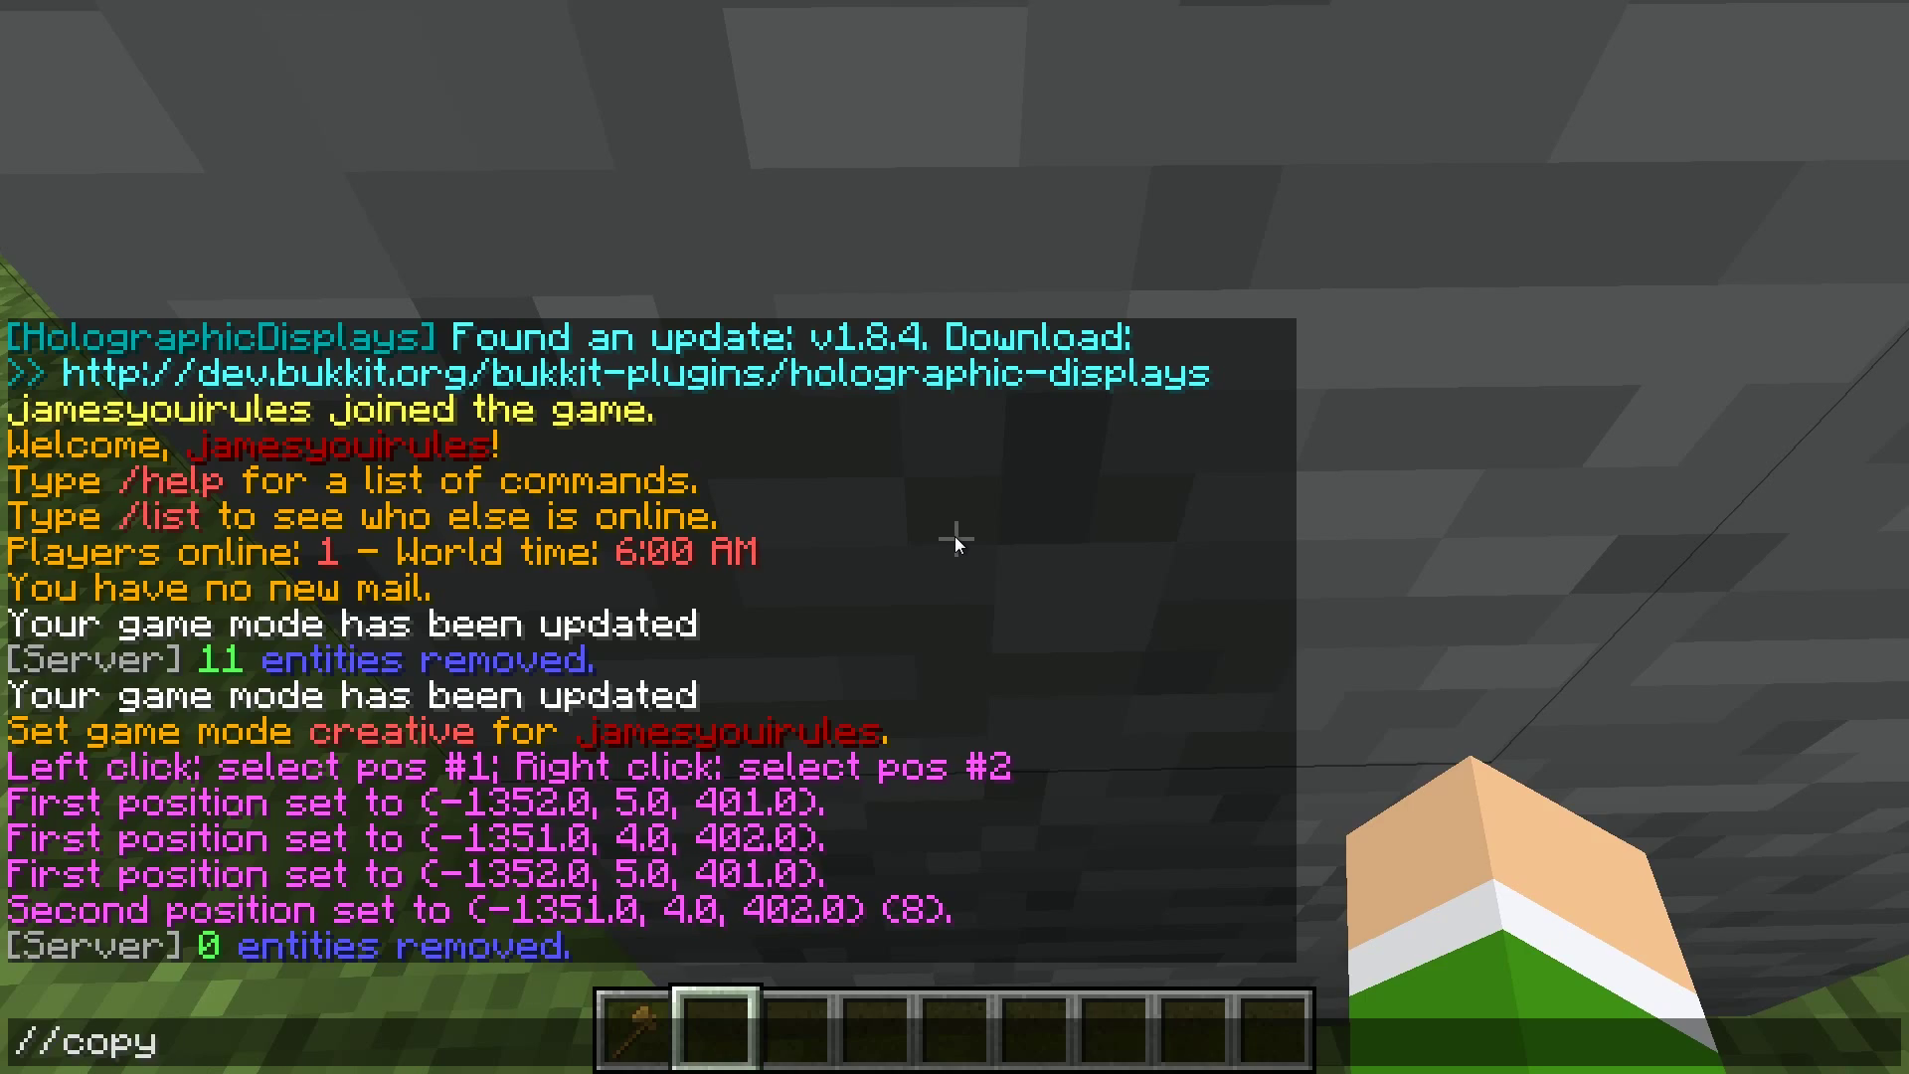
Step: Run //copy, then //schem save mcedit StoneCube to store the cube as a schematic
{"action": "key", "text": "enter"}
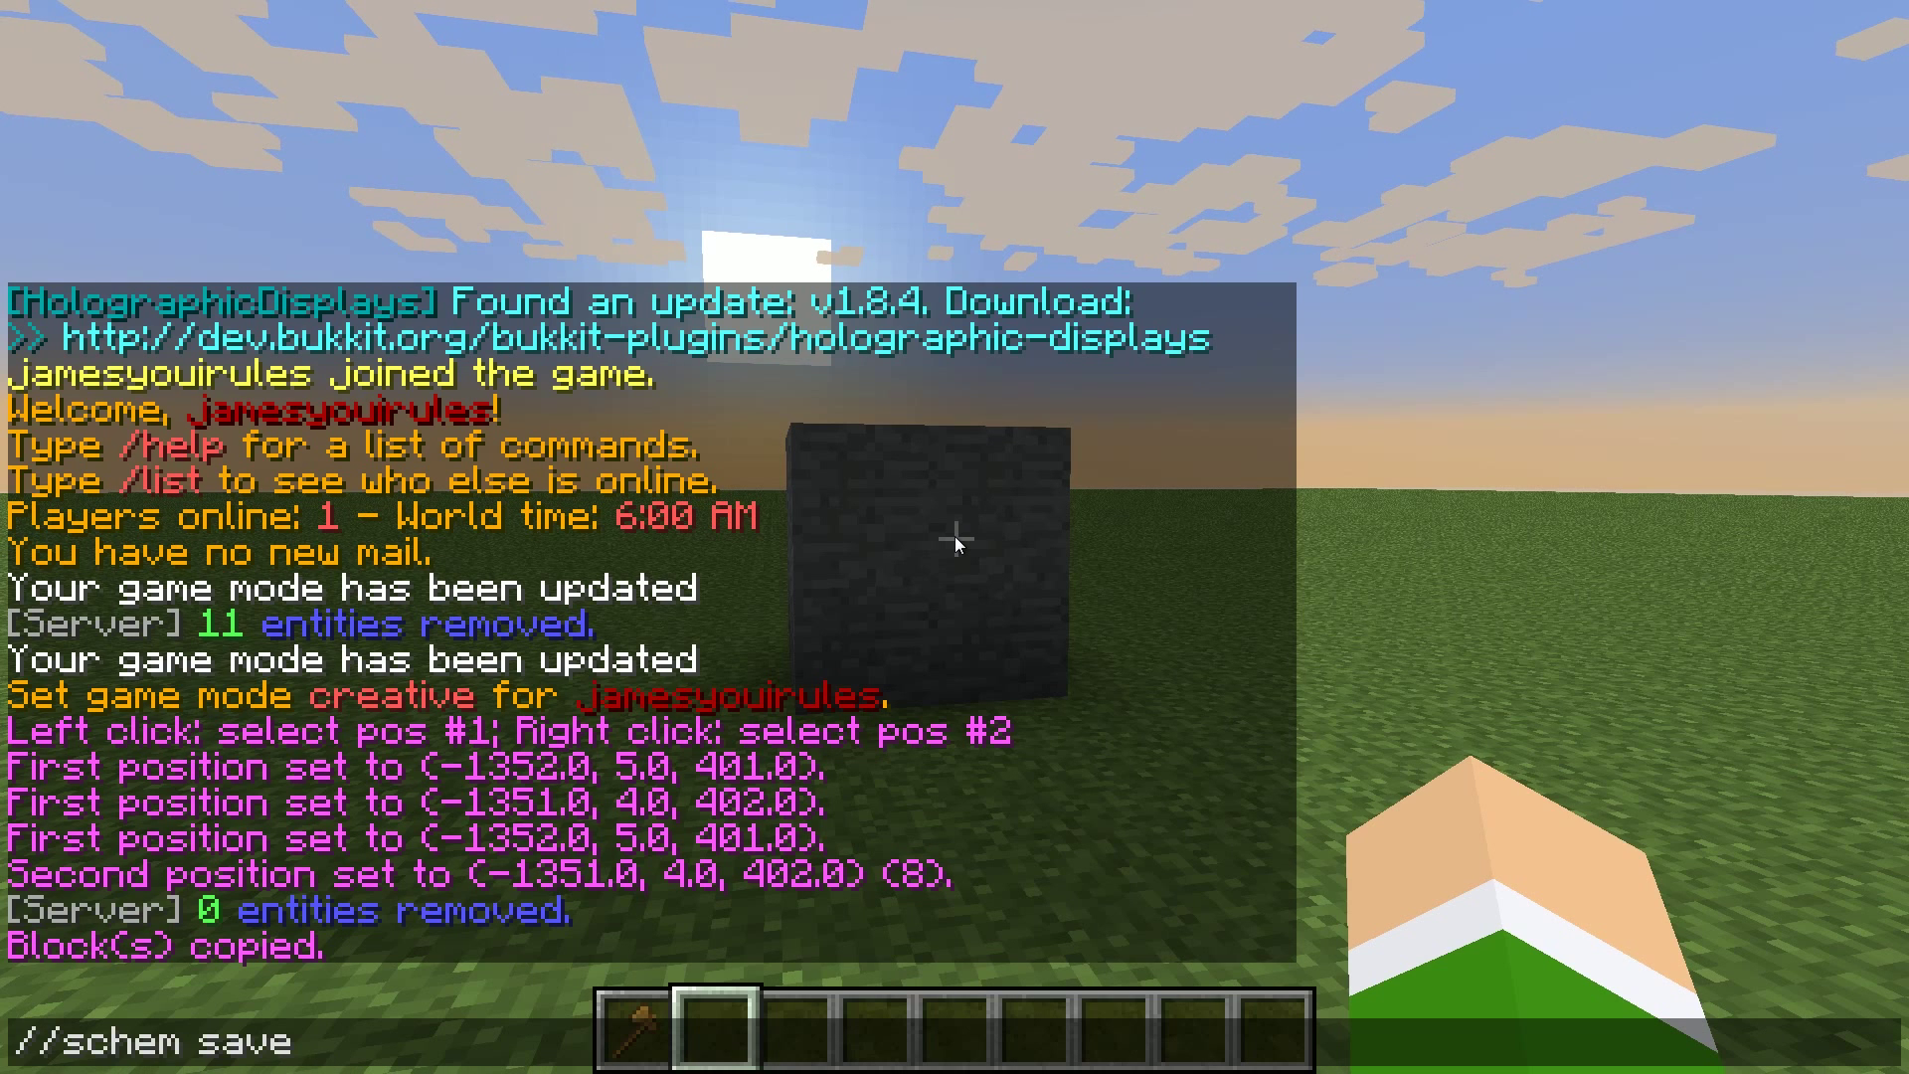
{"action": "type", "text": "mcedit"}
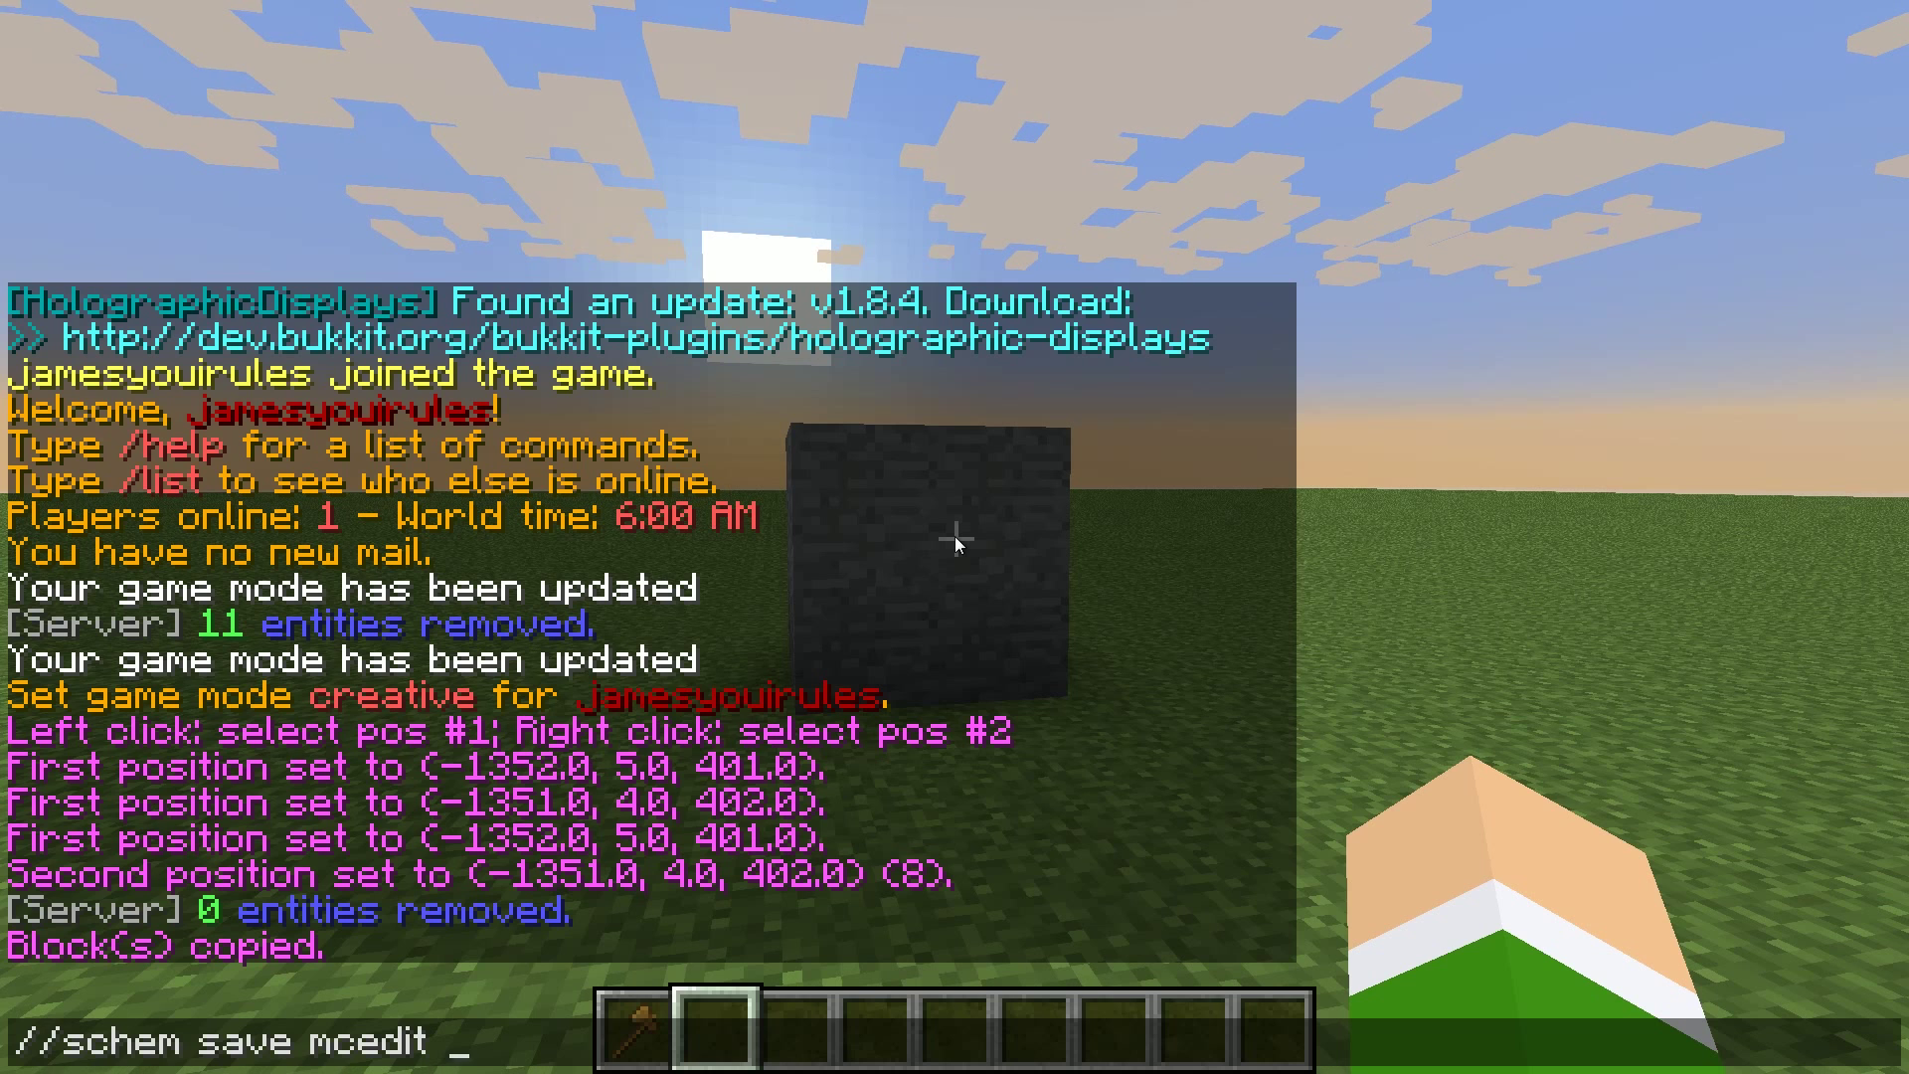
{"action": "type", "text": "StoneC"}
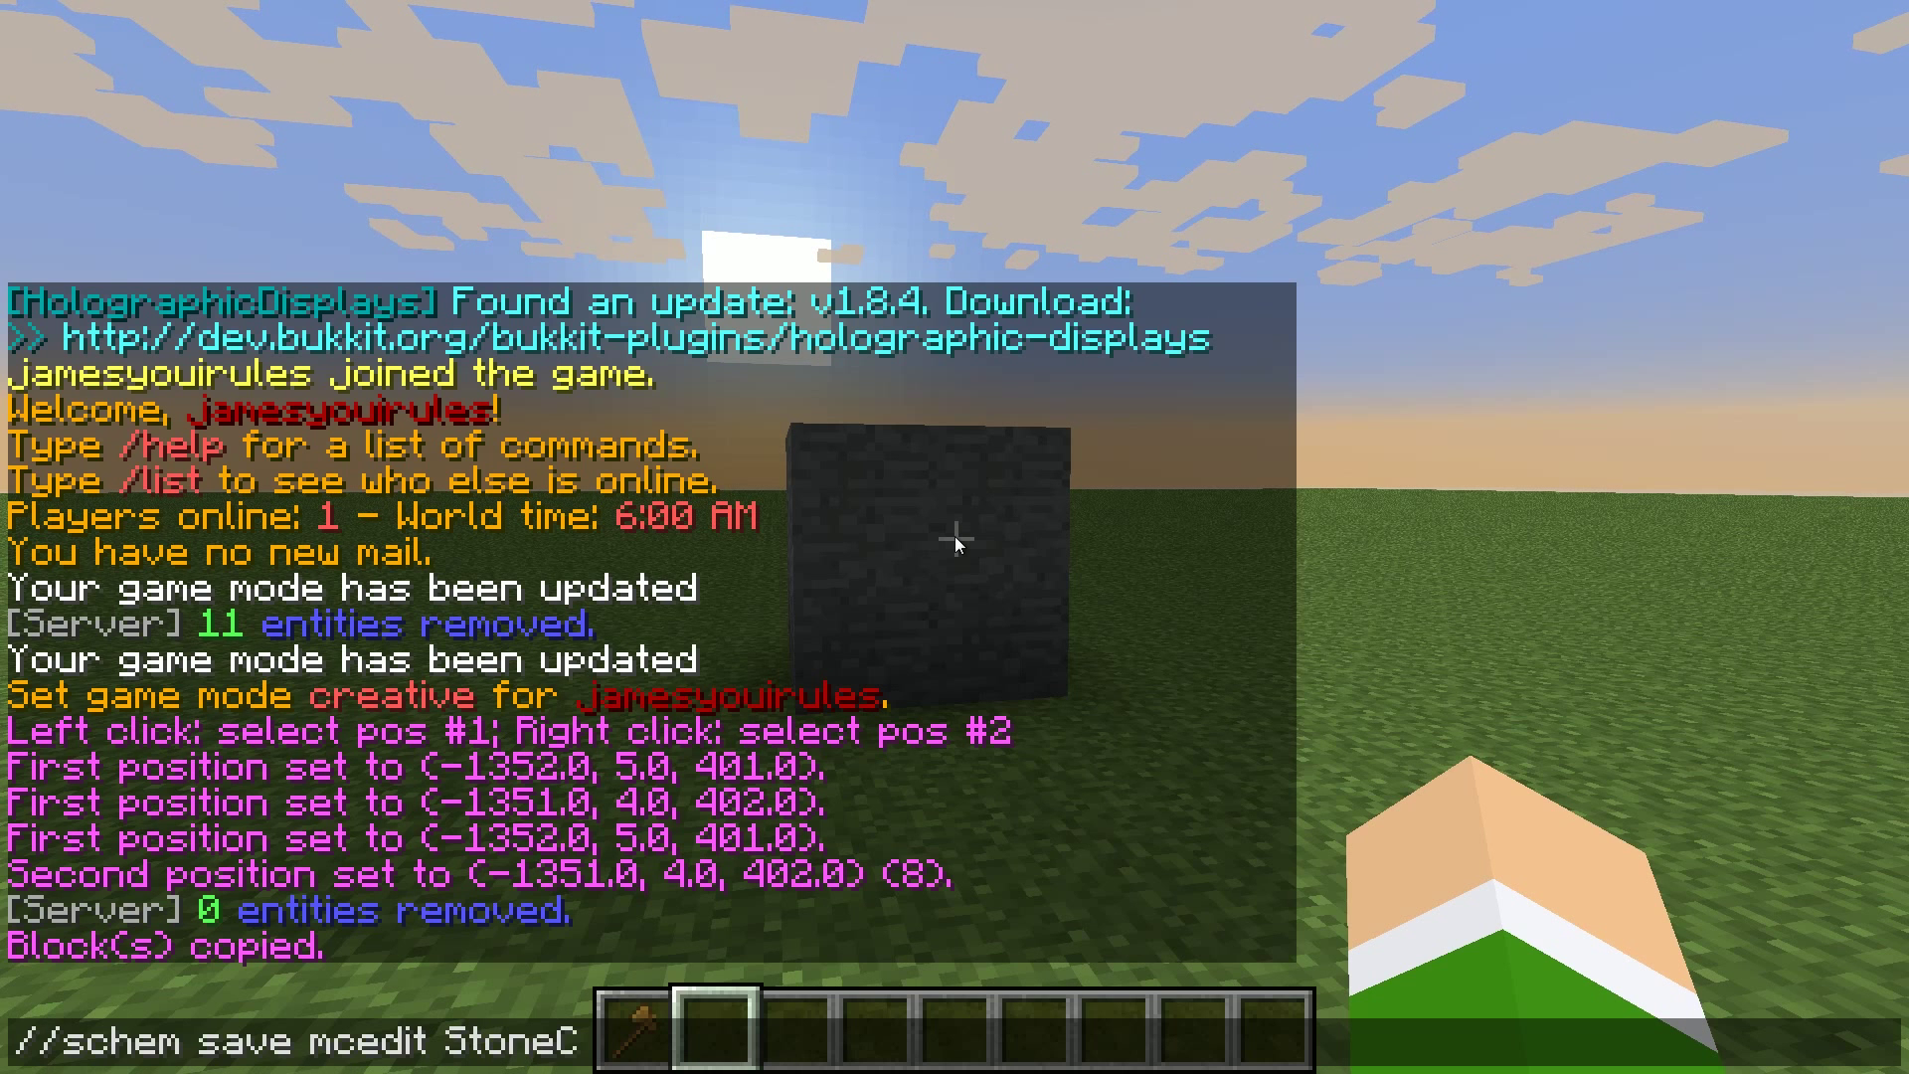
{"action": "key", "text": "Enter"}
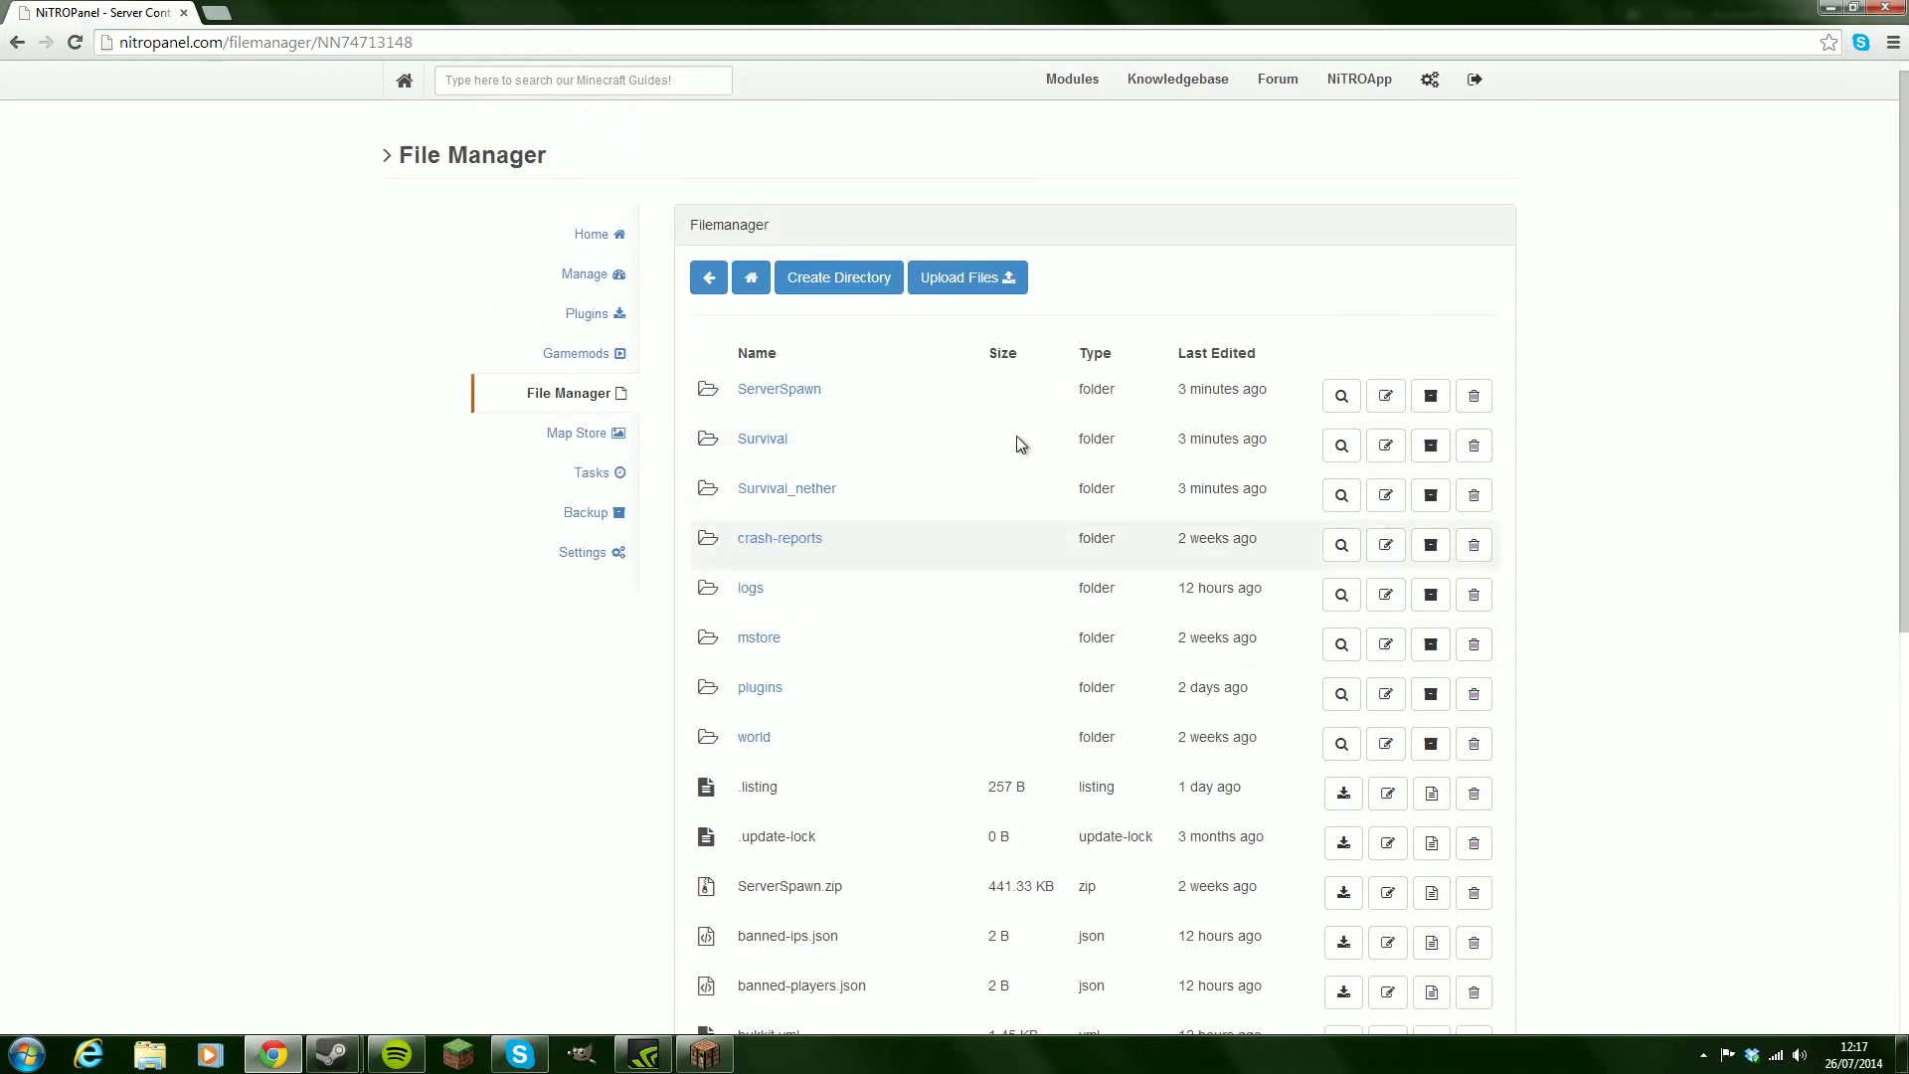
{"action": "mouse_move", "coordinate": [1444, 718]}
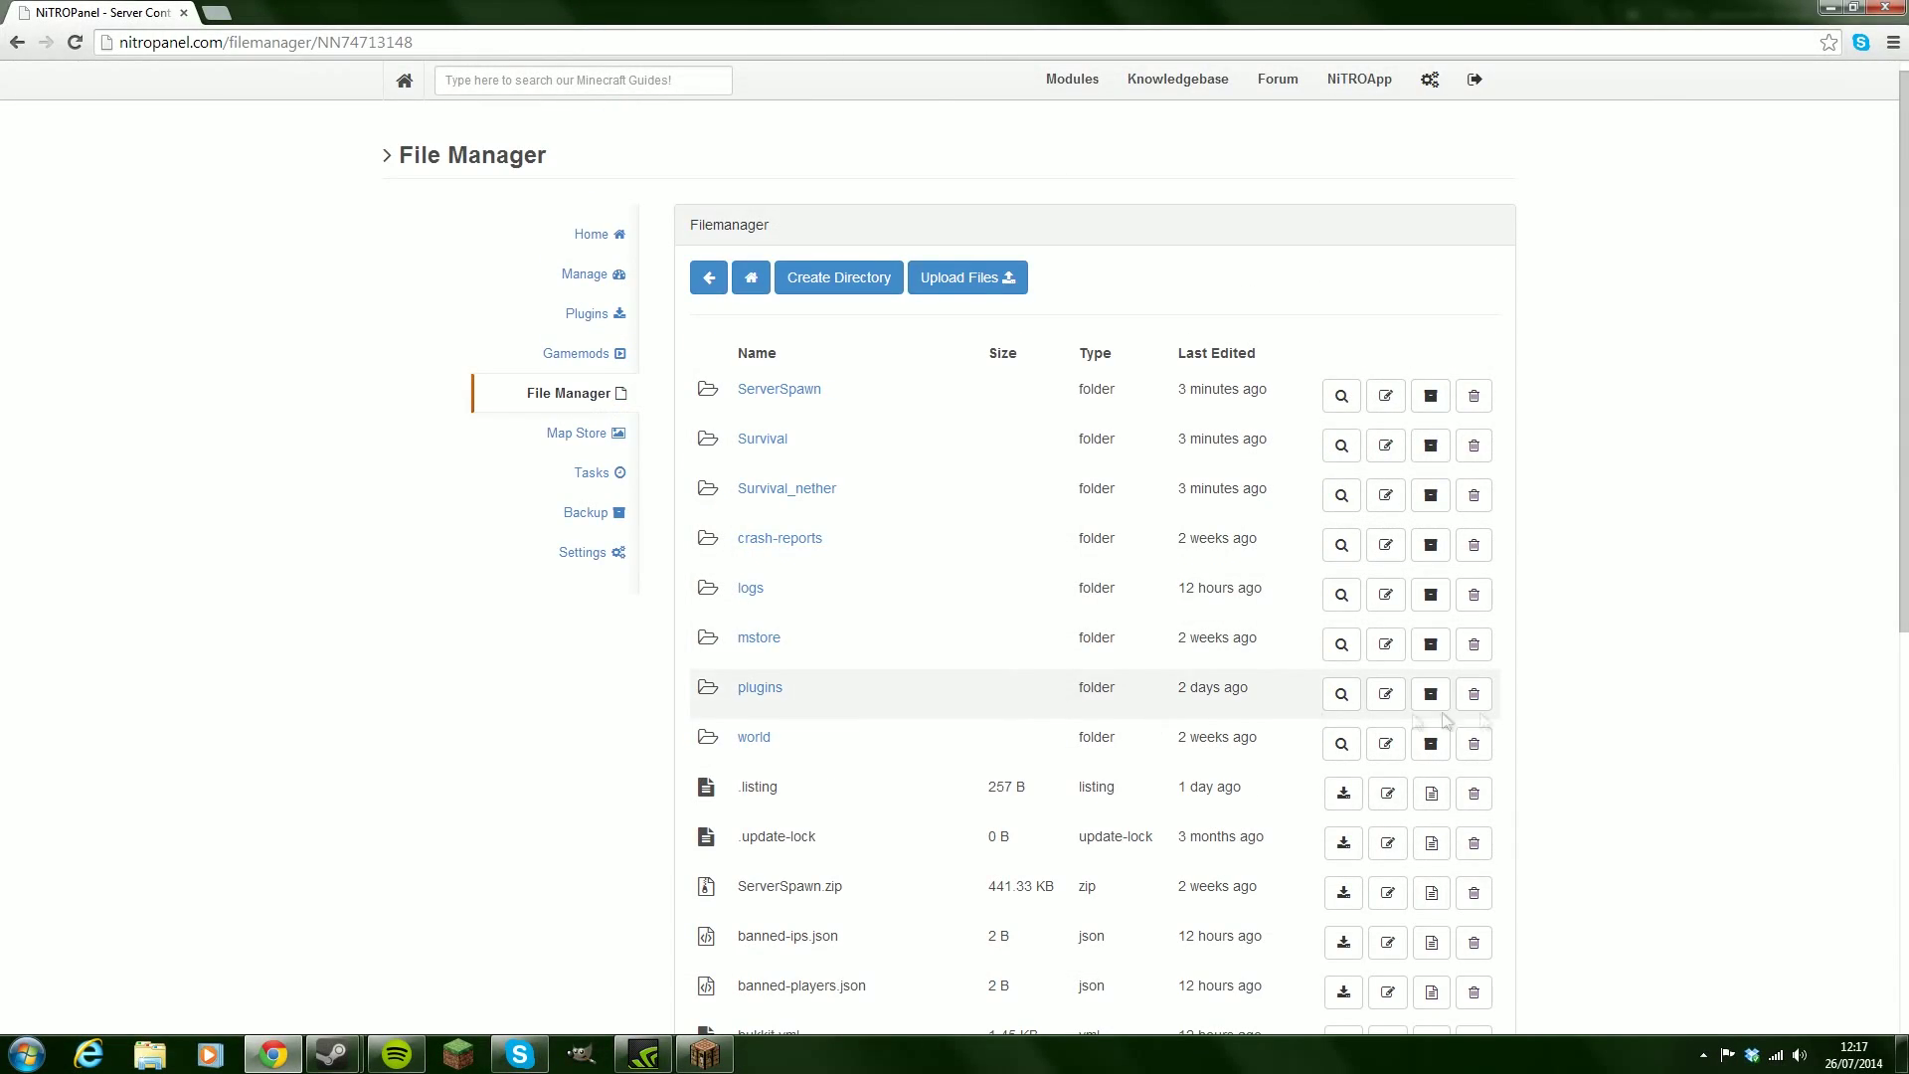
Step: Navigate plugins > WorldEdit > schematics to find StoneCube.schematic listed
{"action": "left_click", "coordinate": [758, 686]}
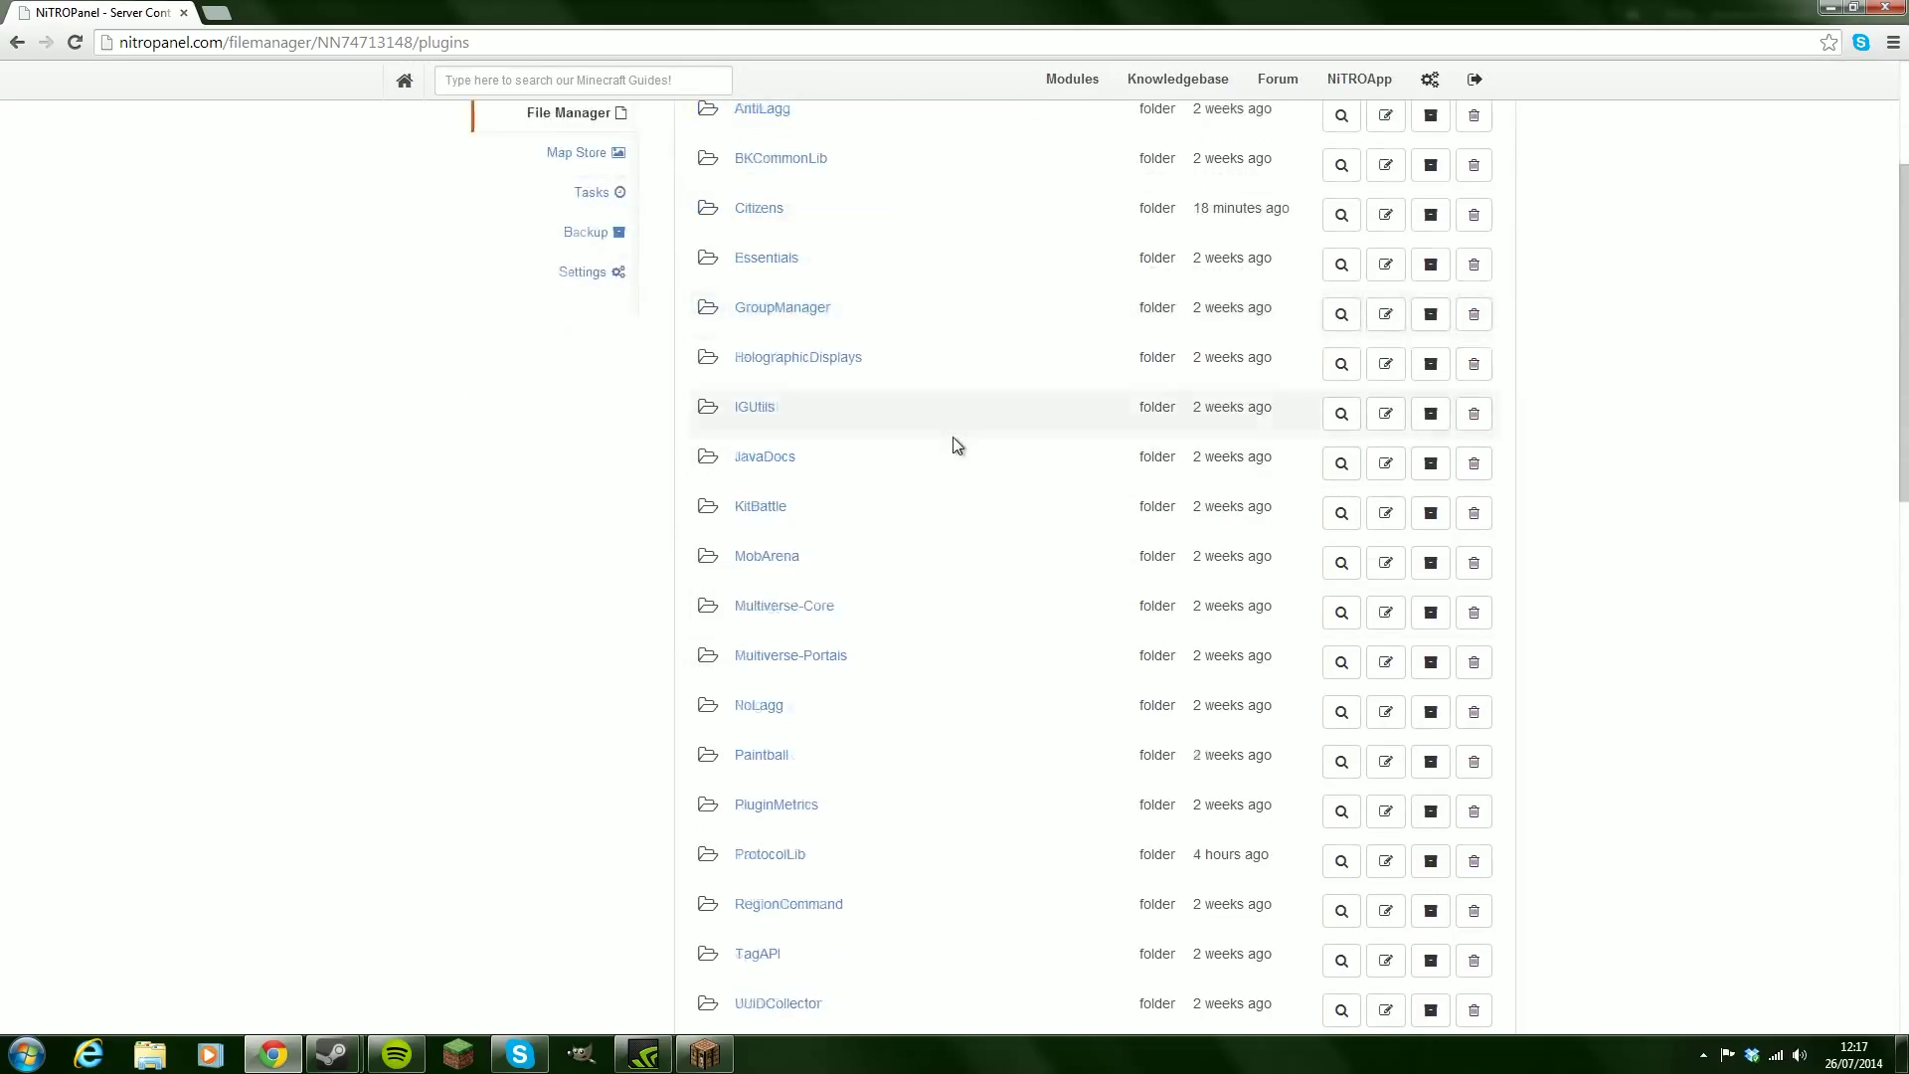
{"action": "scroll", "scroll_direction": "down", "scroll_amount": 3}
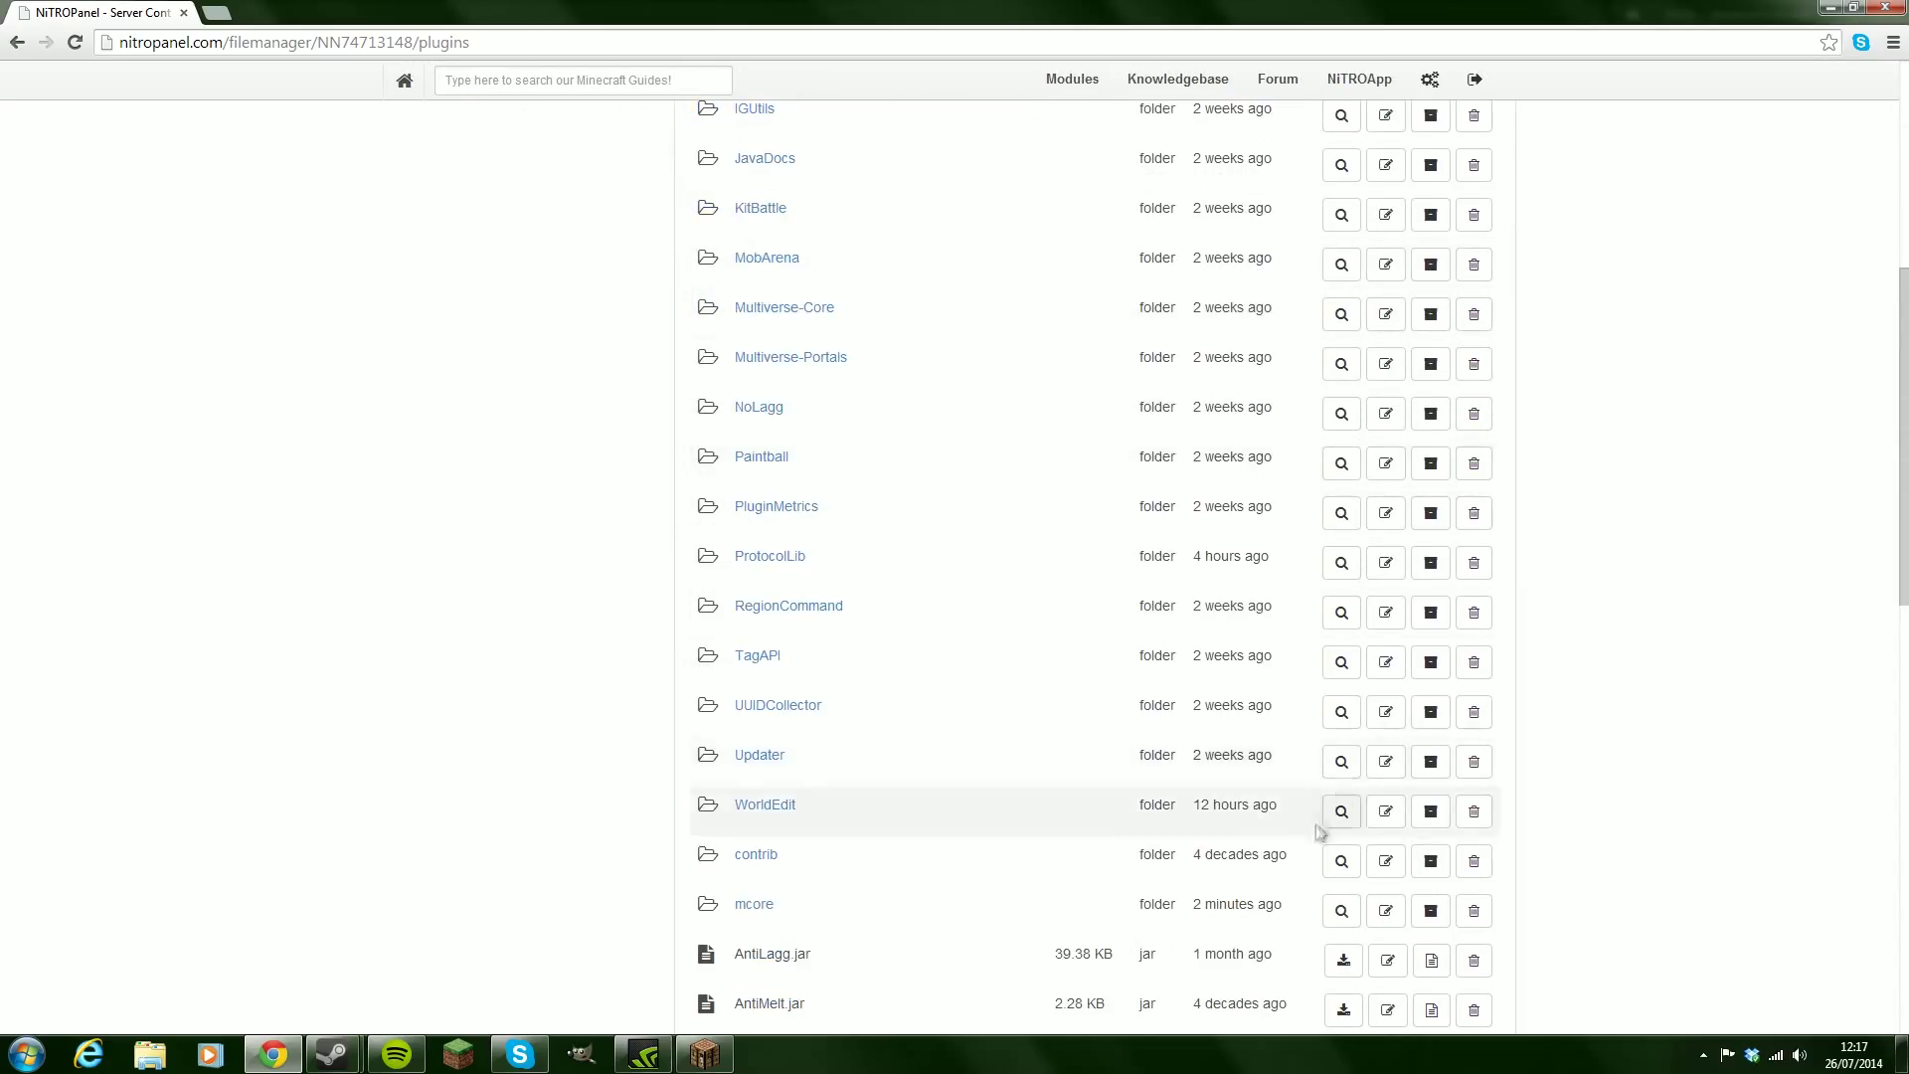
{"action": "left_click", "coordinate": [764, 803]}
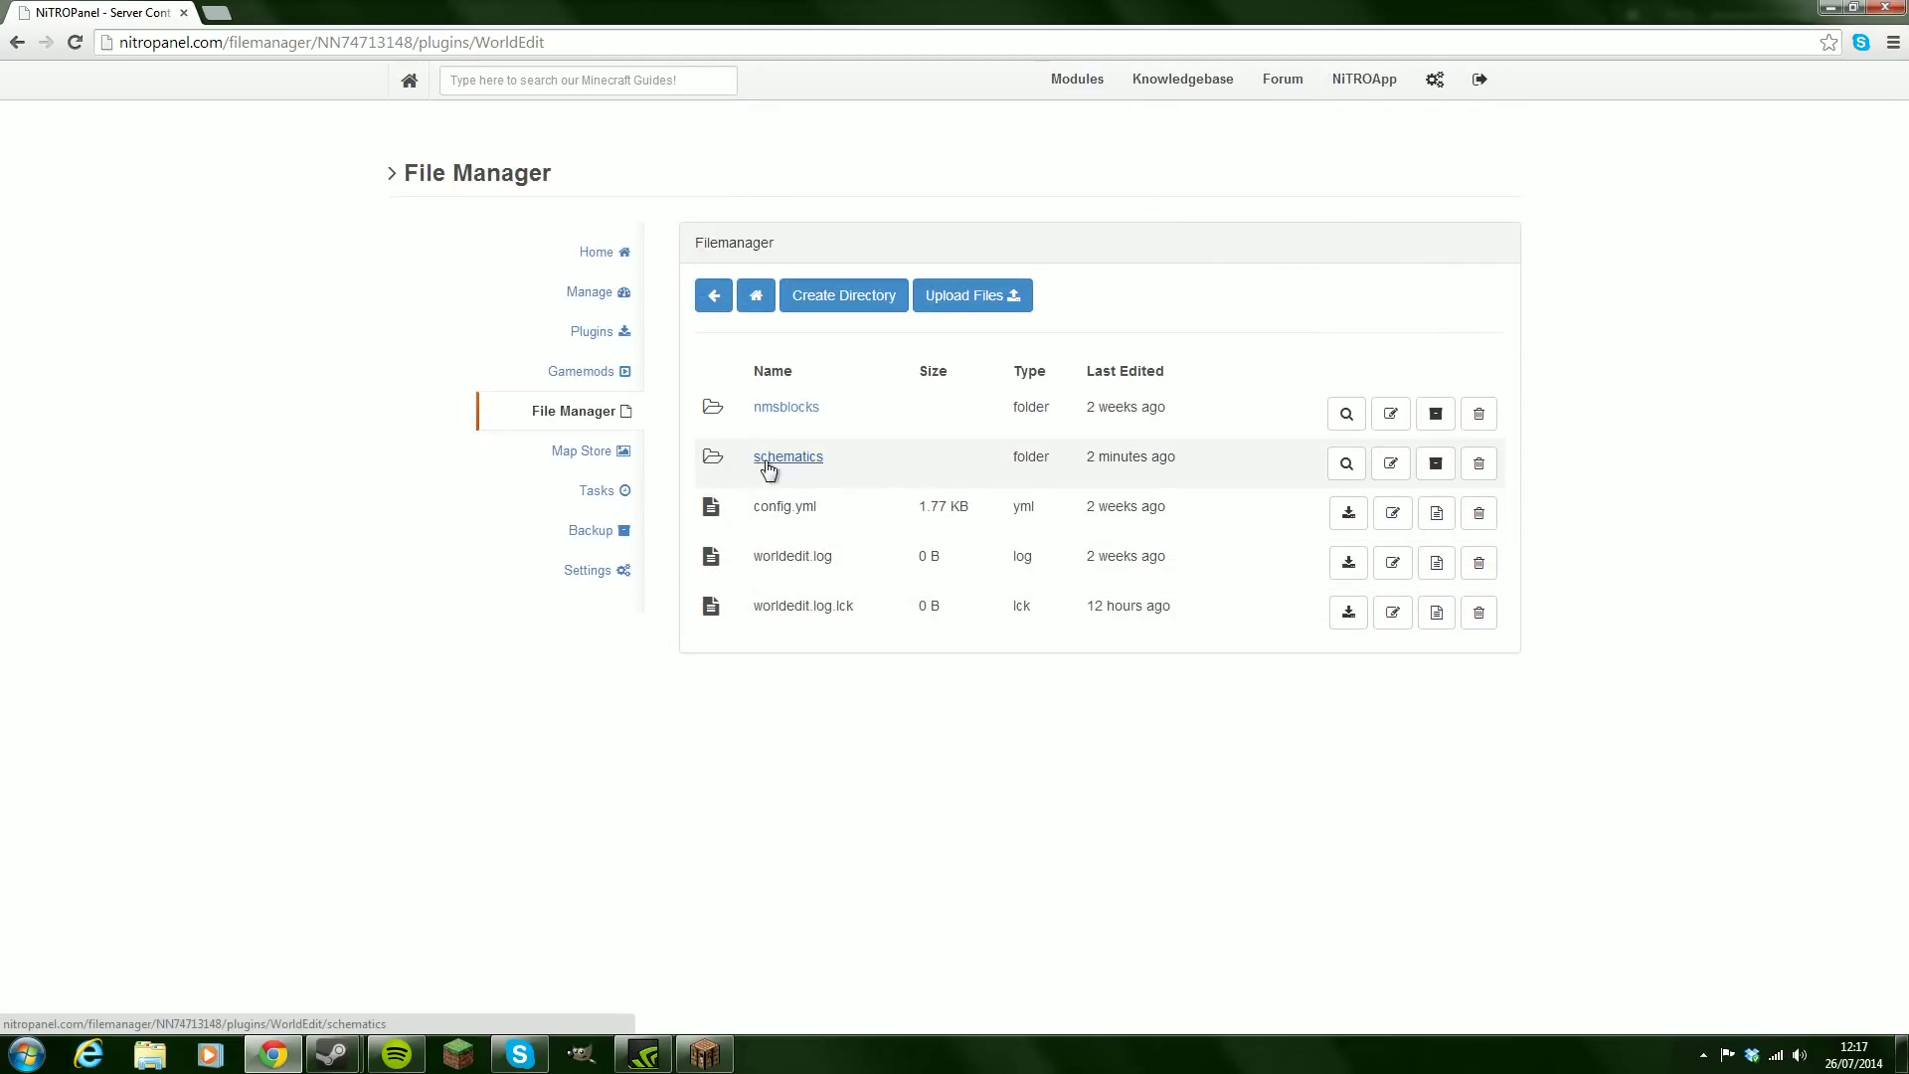
{"action": "left_click", "coordinate": [788, 457]}
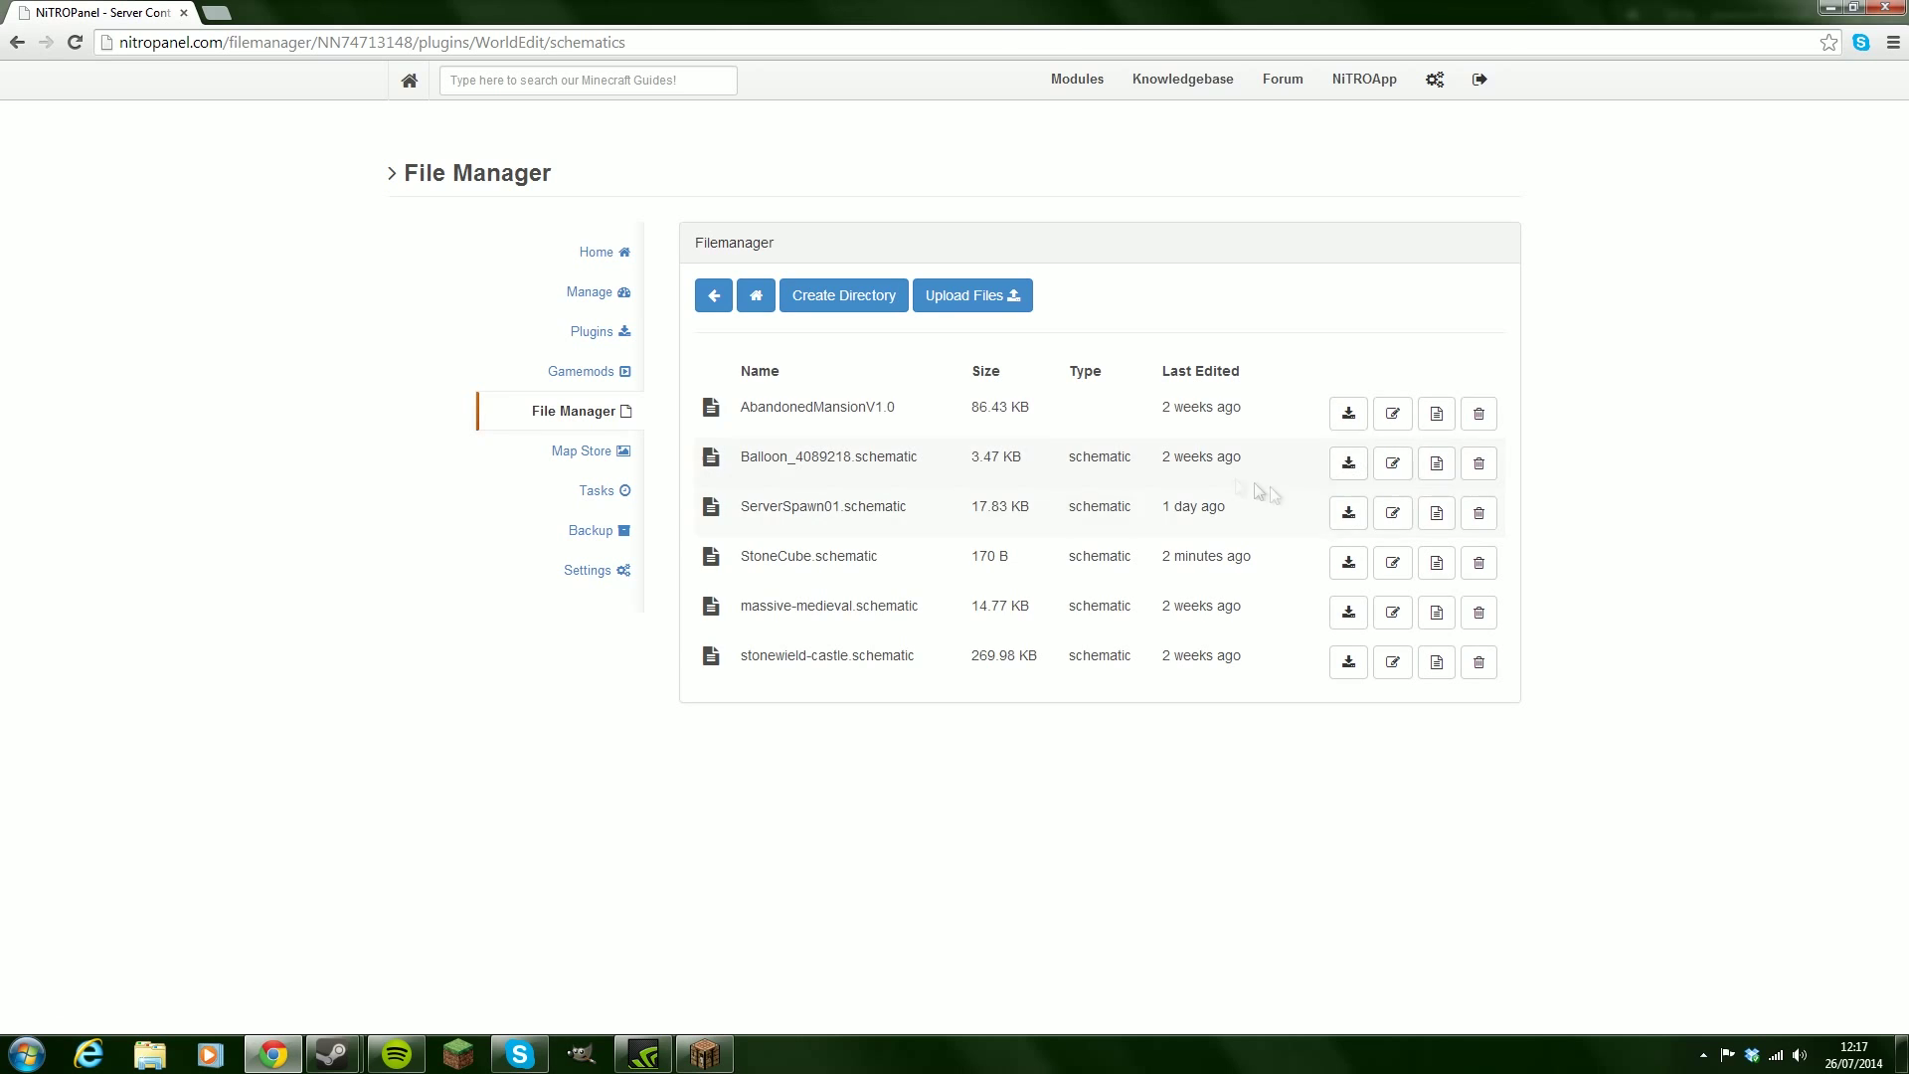
{"action": "mouse_move", "coordinate": [849, 674]}
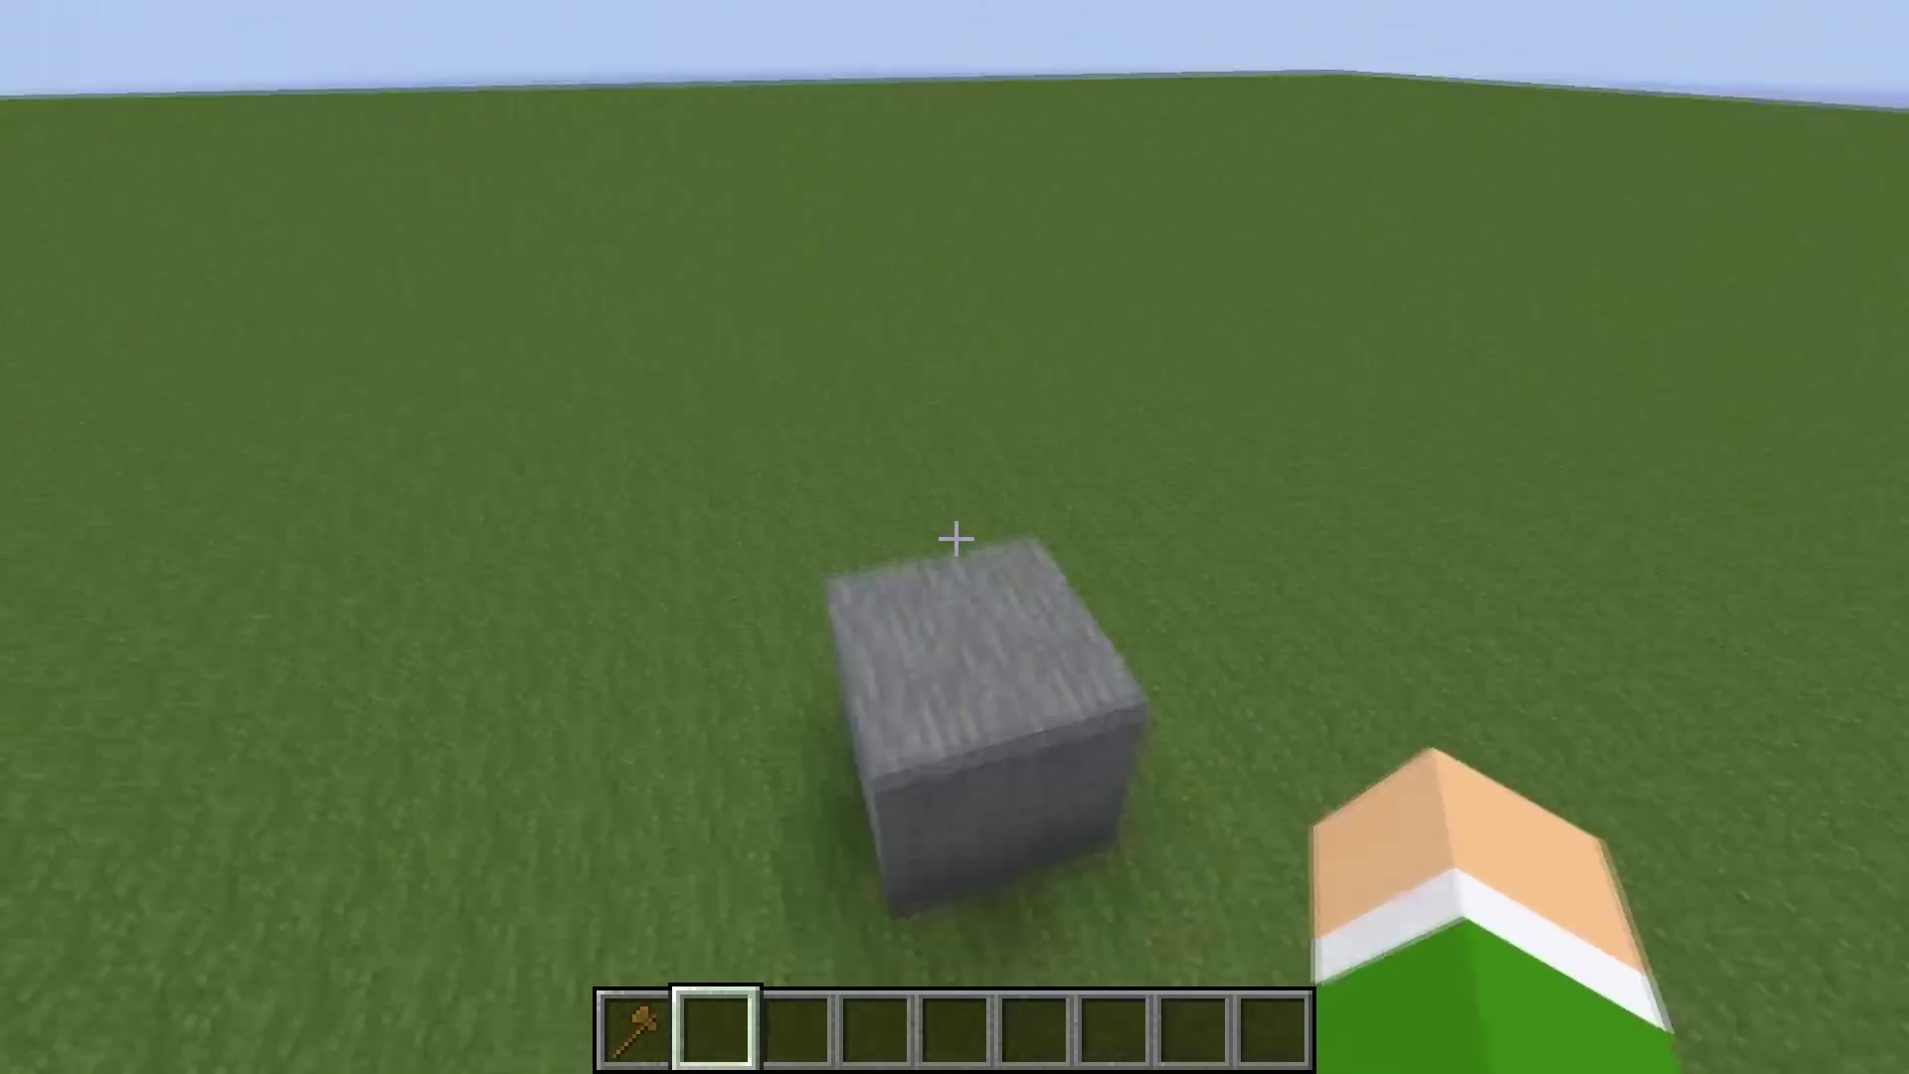
{"action": "mouse_move", "coordinate": [954, 537]}
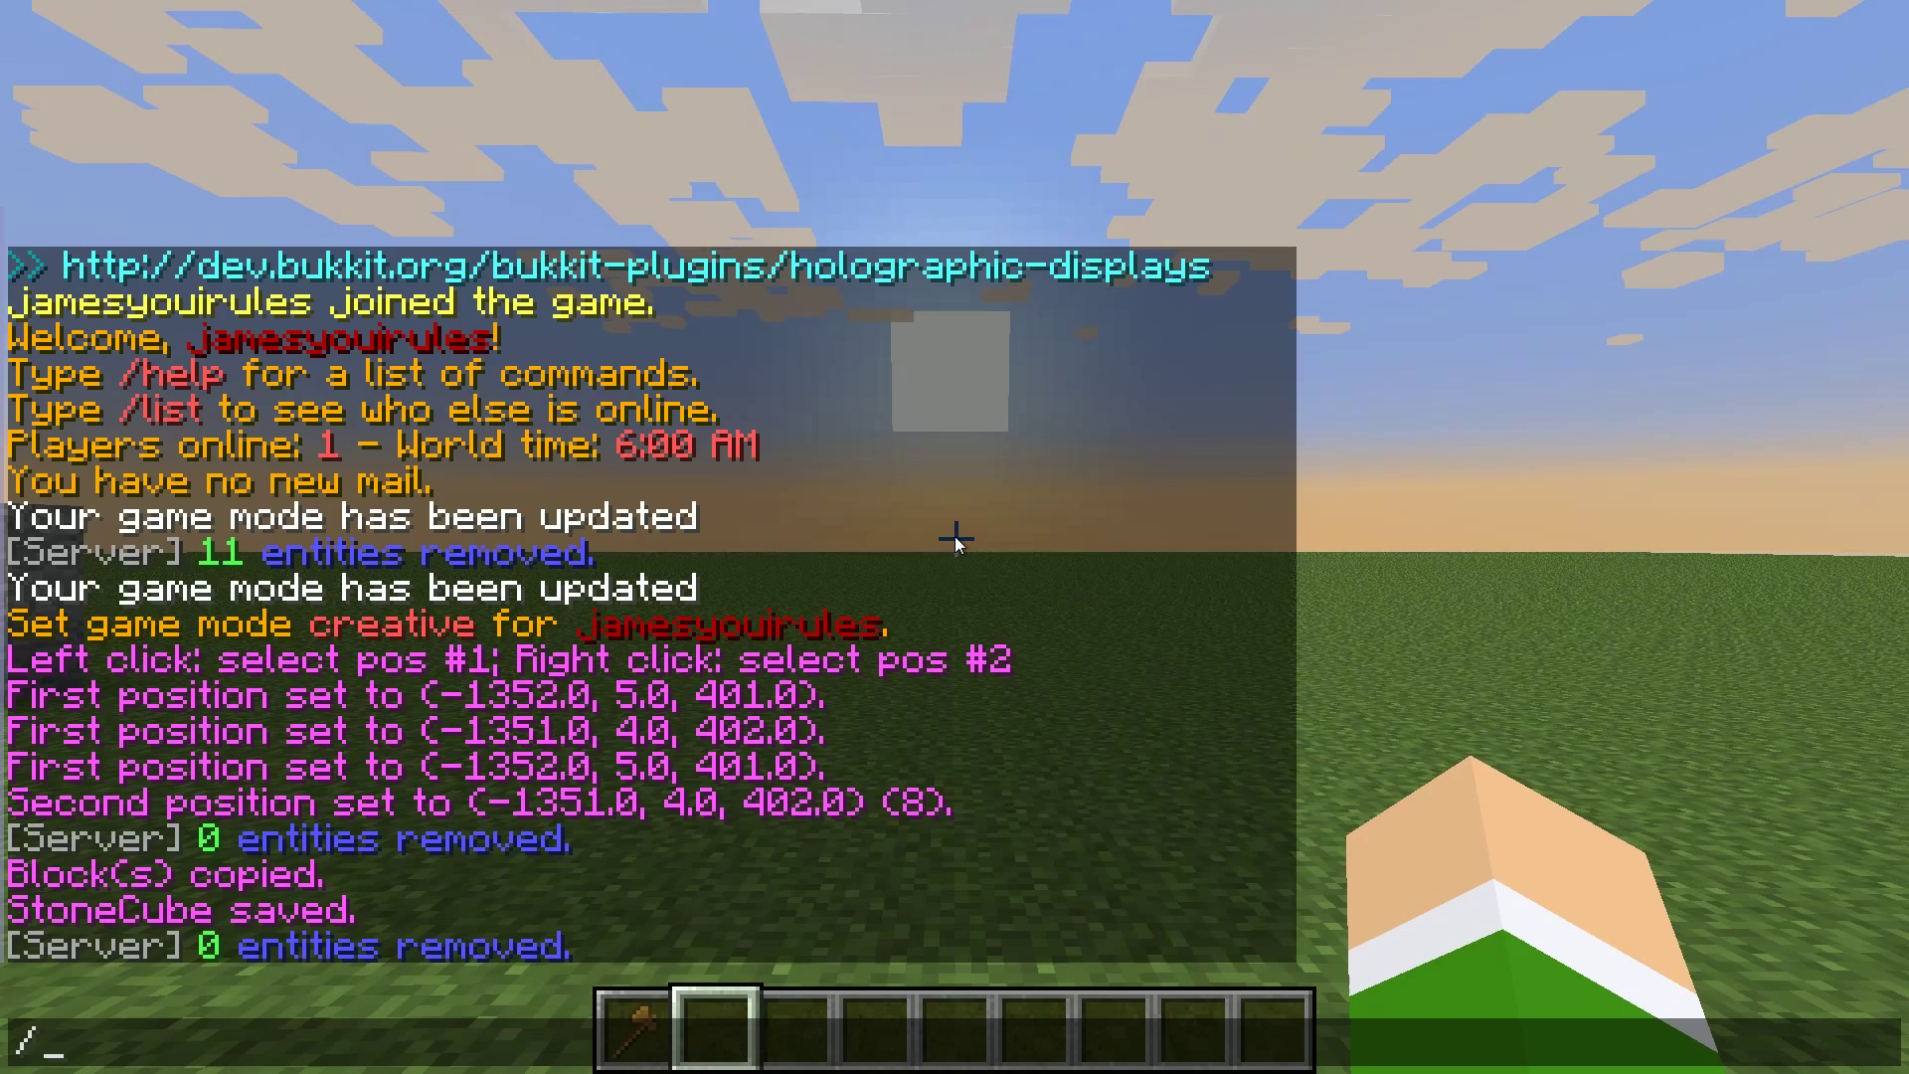
Step: Enter //schem load StoneCube in chat to bring the schematic back
{"action": "type", "text": "/schem load"}
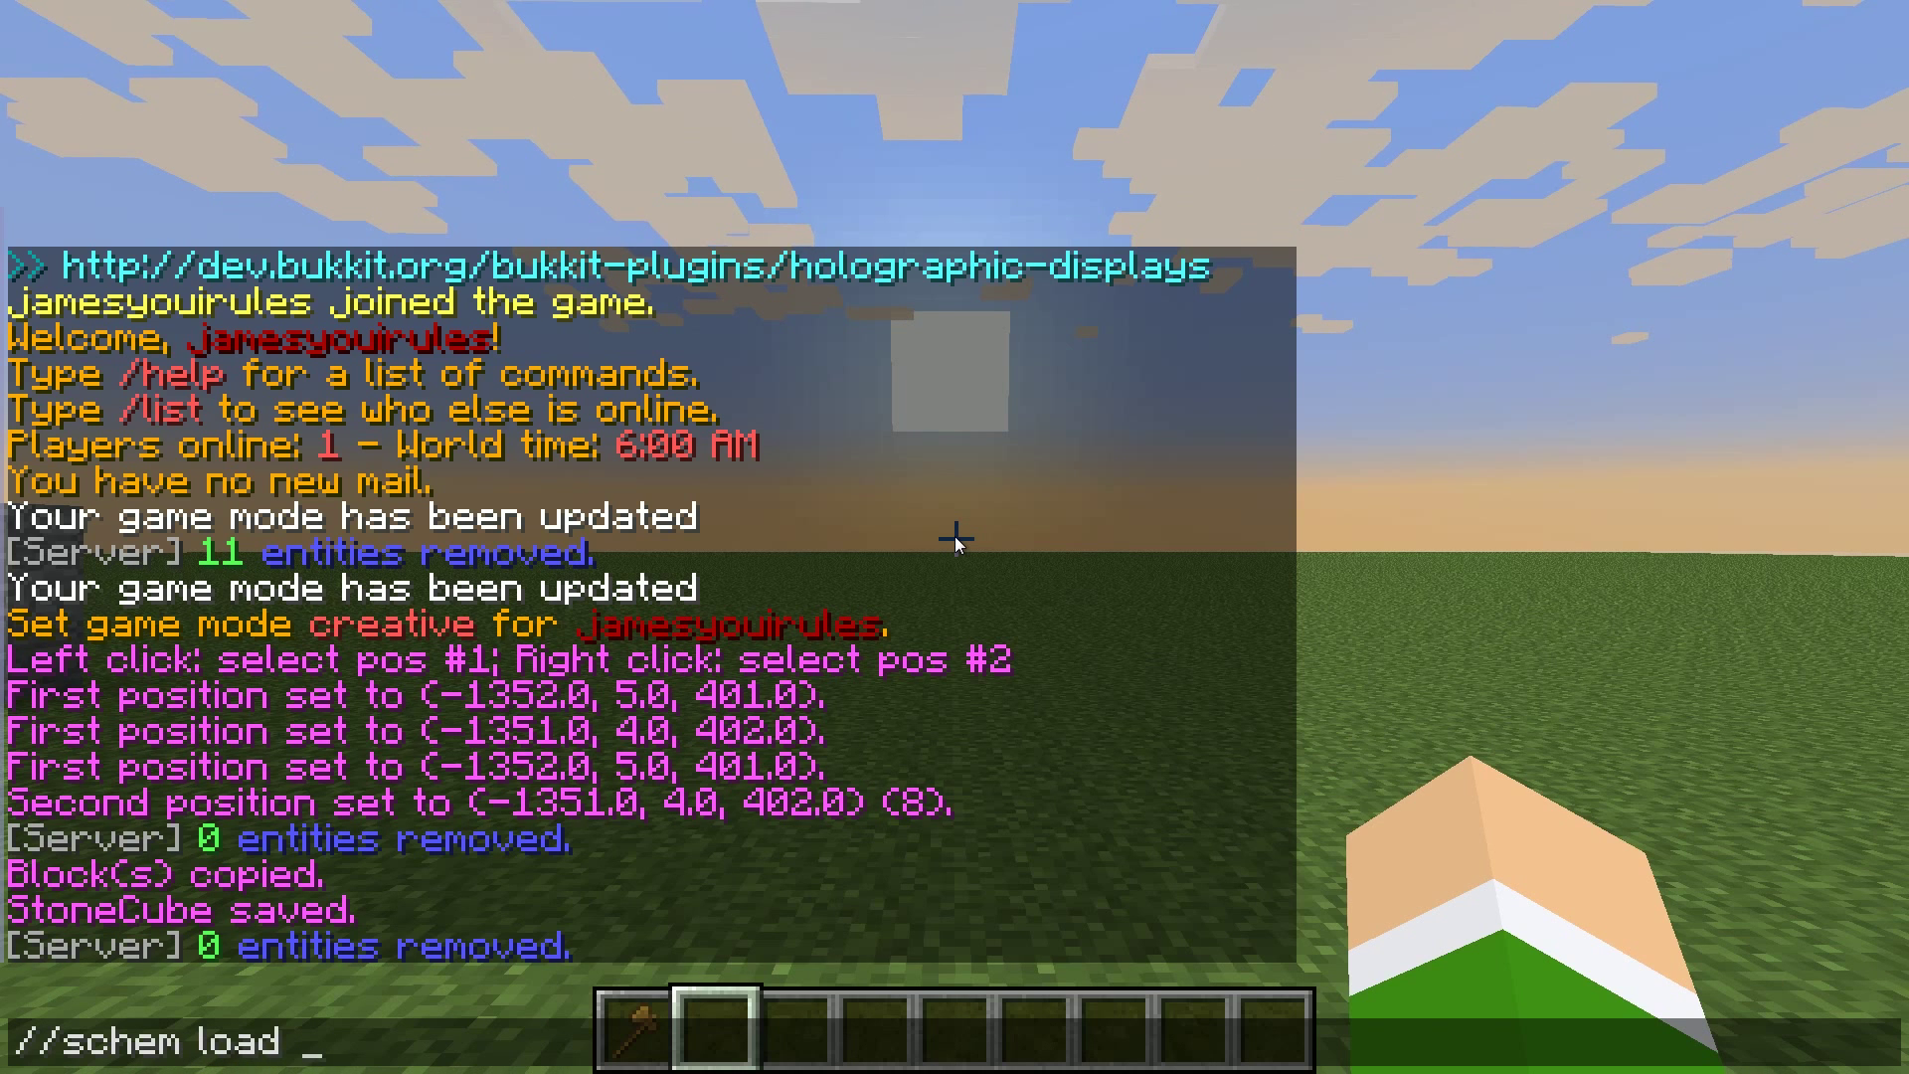
{"action": "type", "text": "S"}
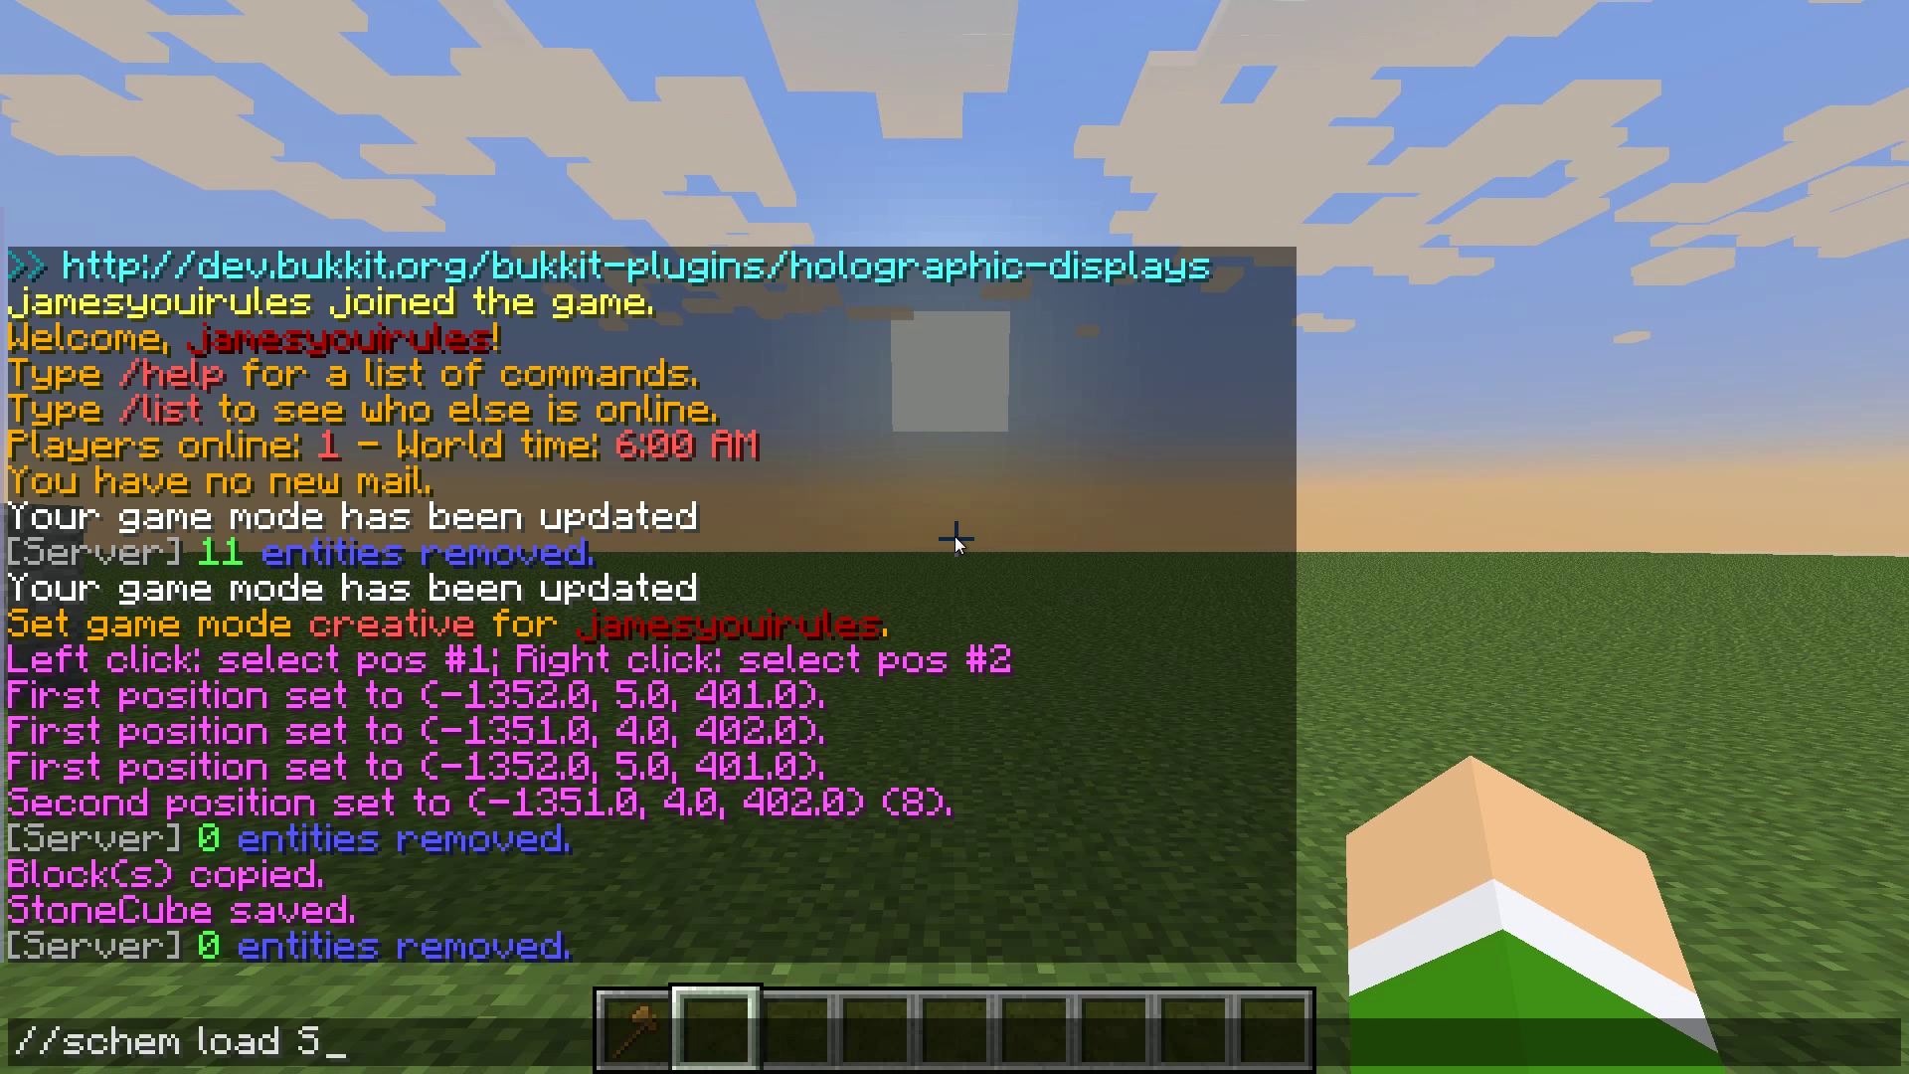
{"action": "type", "text": "toneC"}
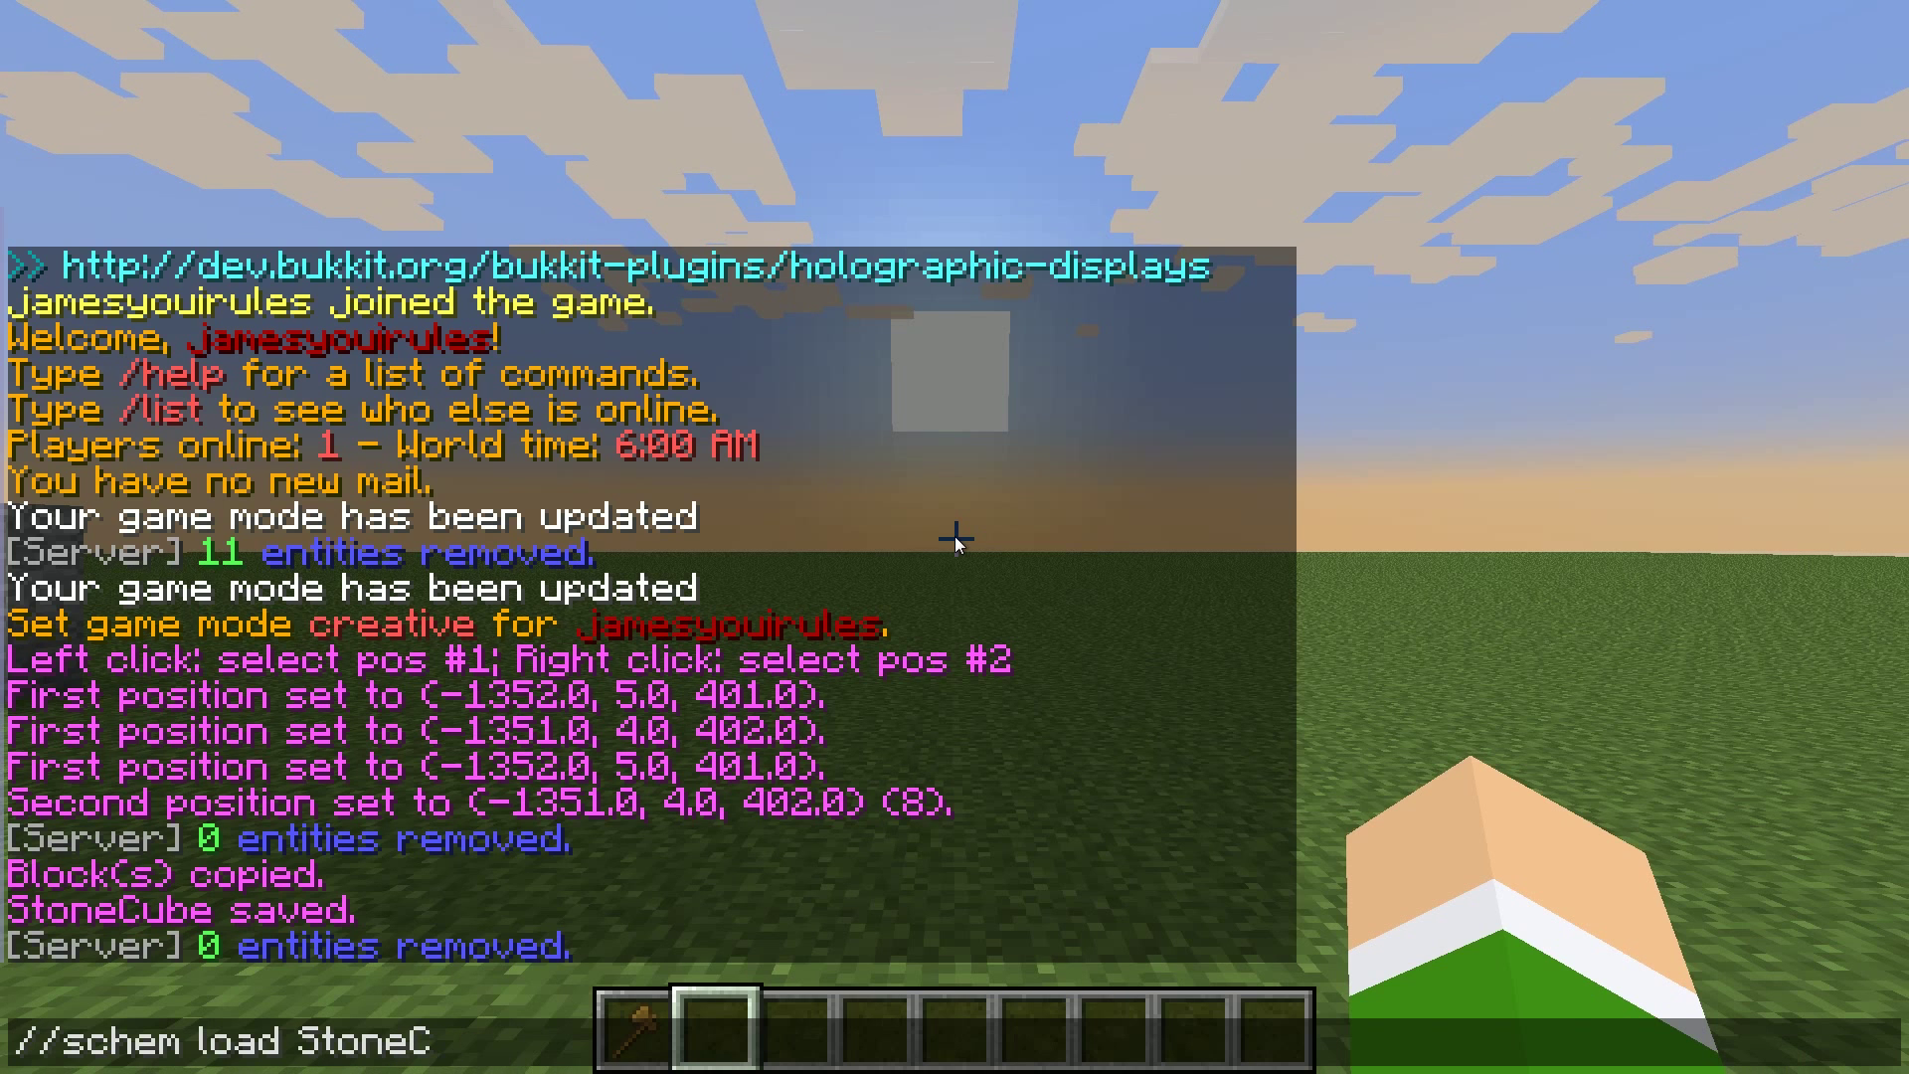